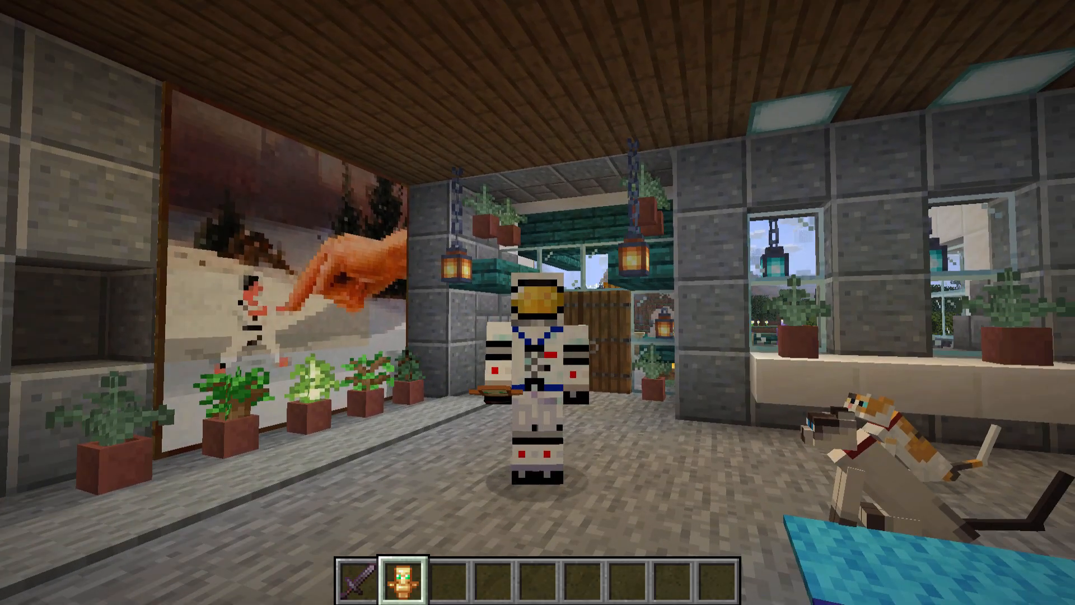
pyautogui.moveTo(537, 303)
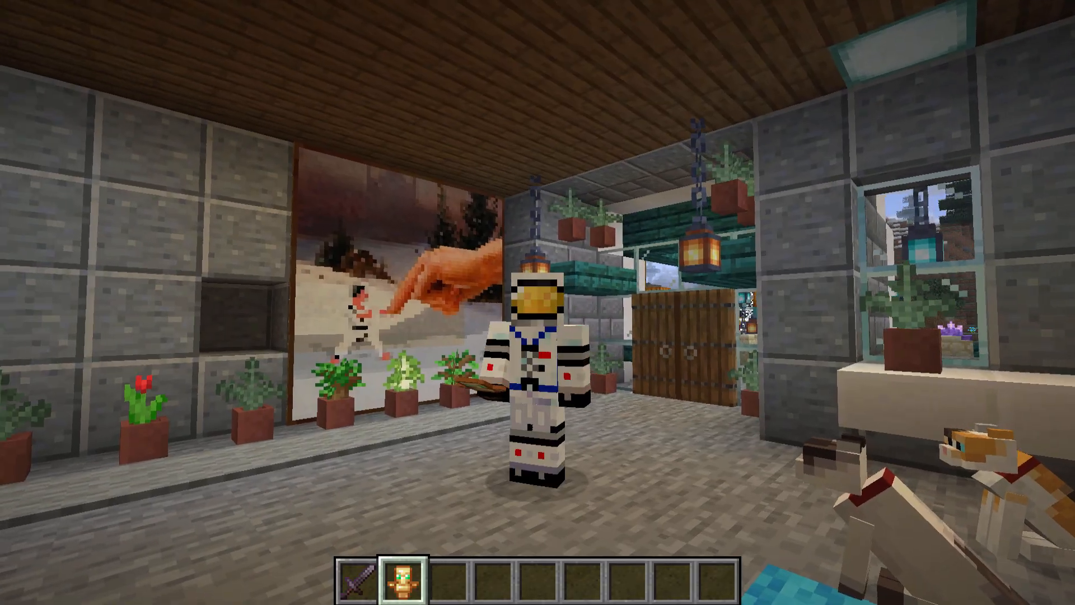
# - Save the world and quit to the title screen via the Game Menu
pyautogui.press('Escape')
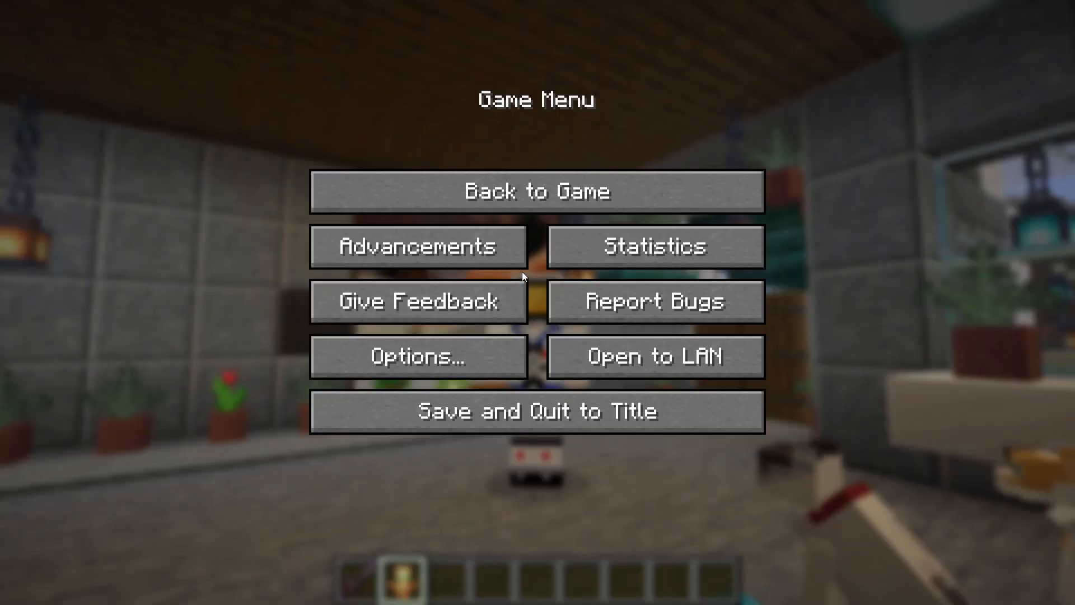
pyautogui.moveTo(653, 357)
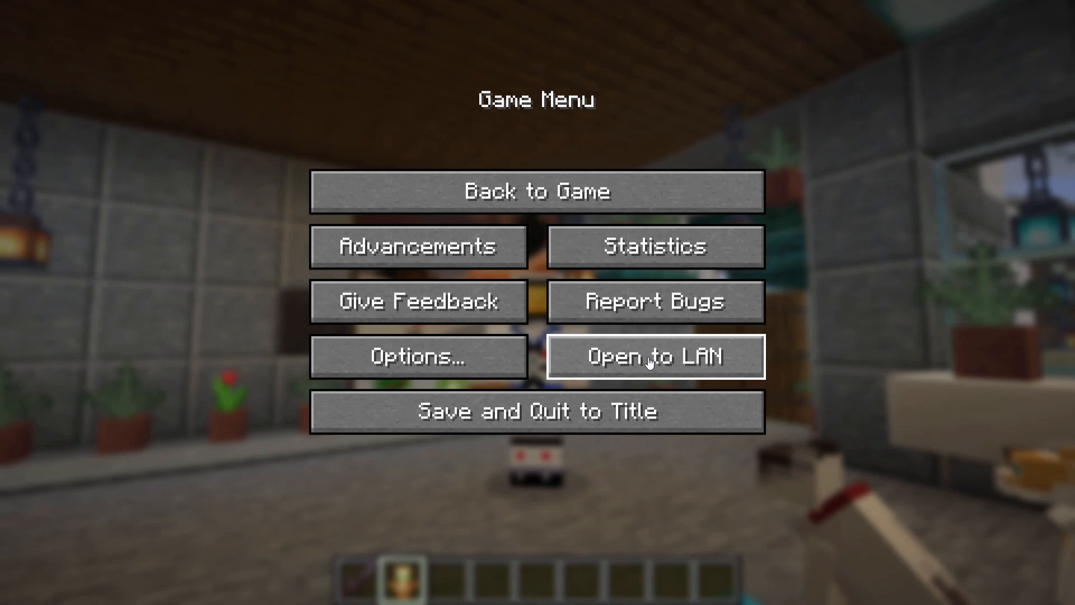
pyautogui.moveTo(538, 411)
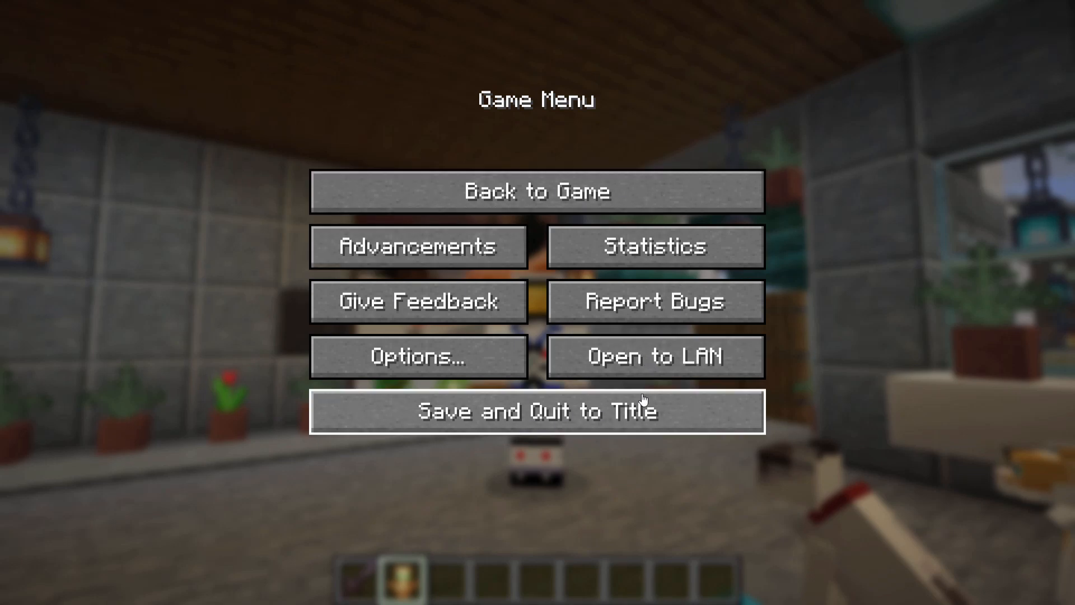
pyautogui.moveTo(566, 417)
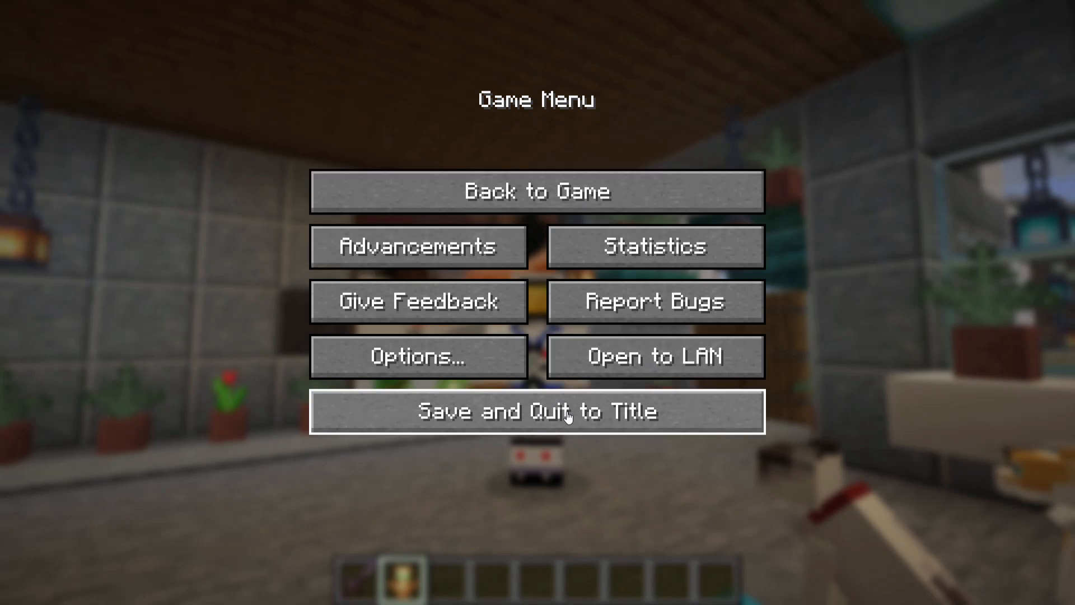
pyautogui.click(537, 412)
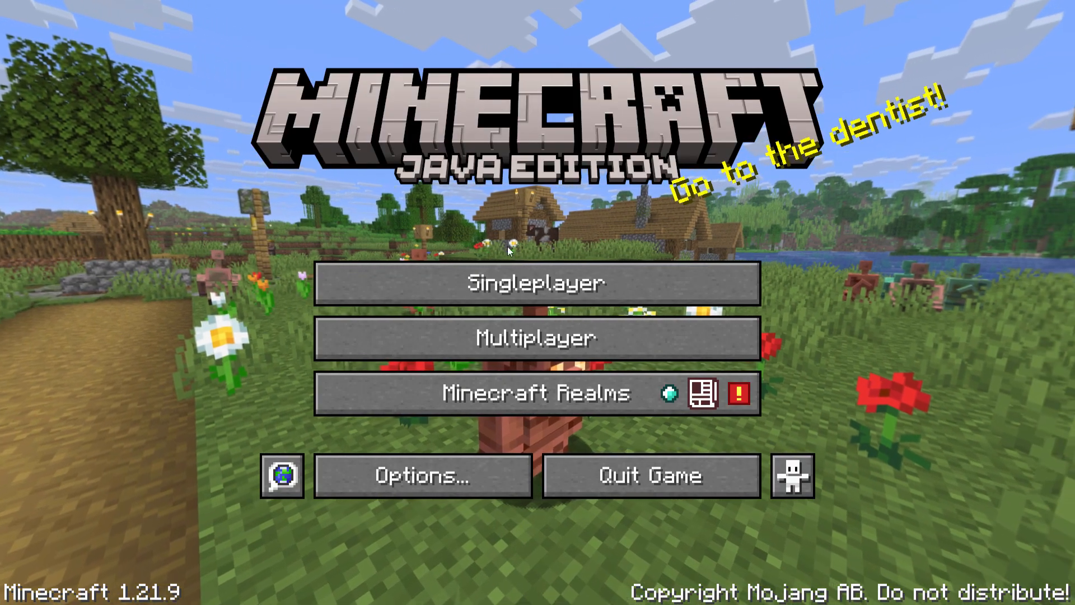
# - Reach the Select Resource Packs screen from the title screen's Options
pyautogui.click(420, 475)
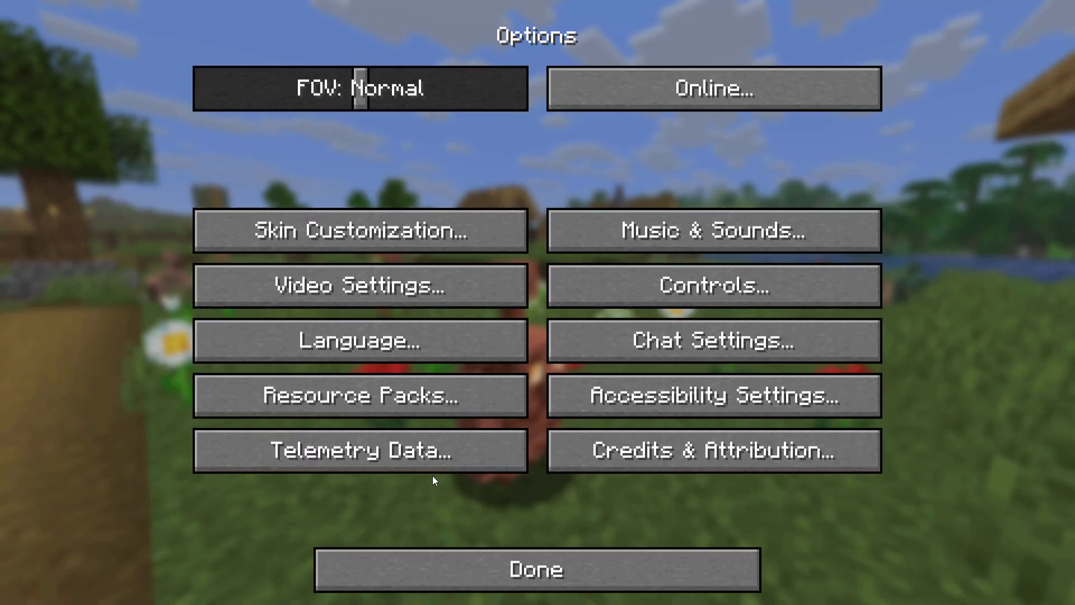
pyautogui.moveTo(371, 409)
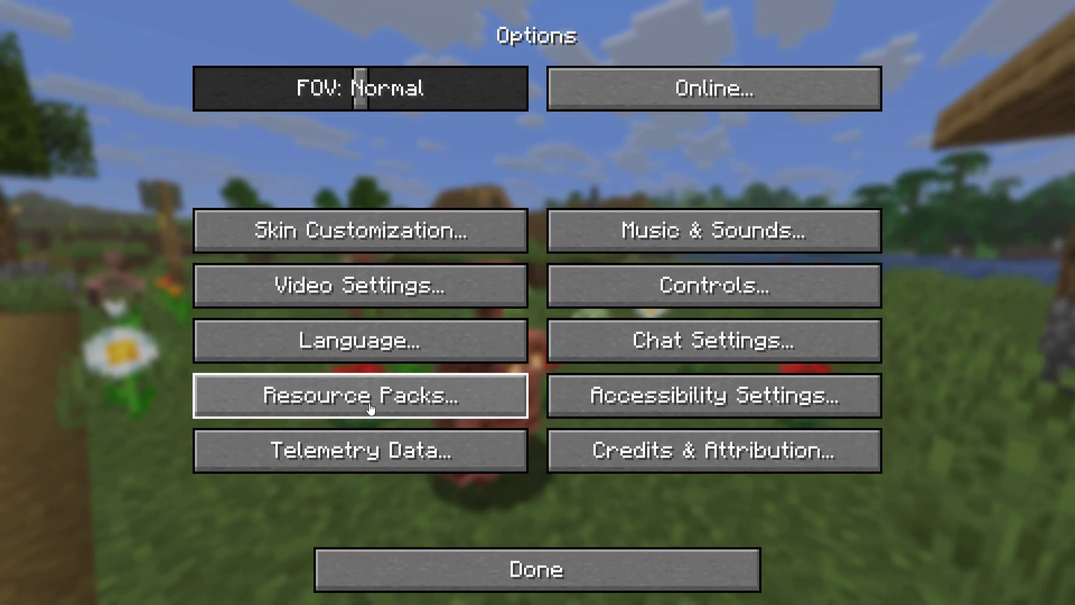
pyautogui.click(361, 396)
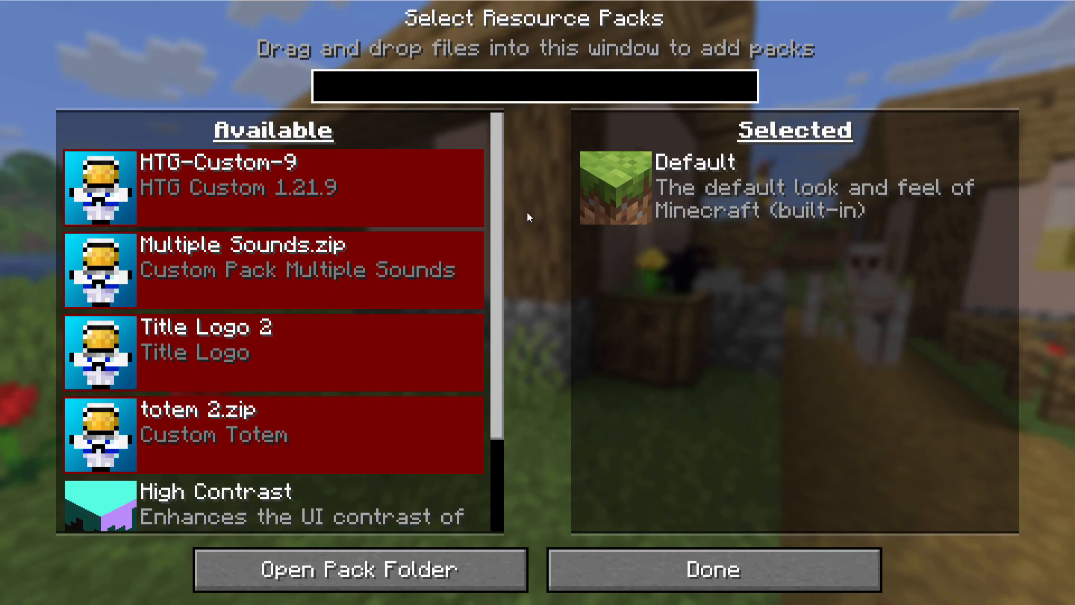
# - From Open Pack Folder, go into HTG-Custom-9 and load its pack.mcmeta in Notepad++
pyautogui.click(360, 570)
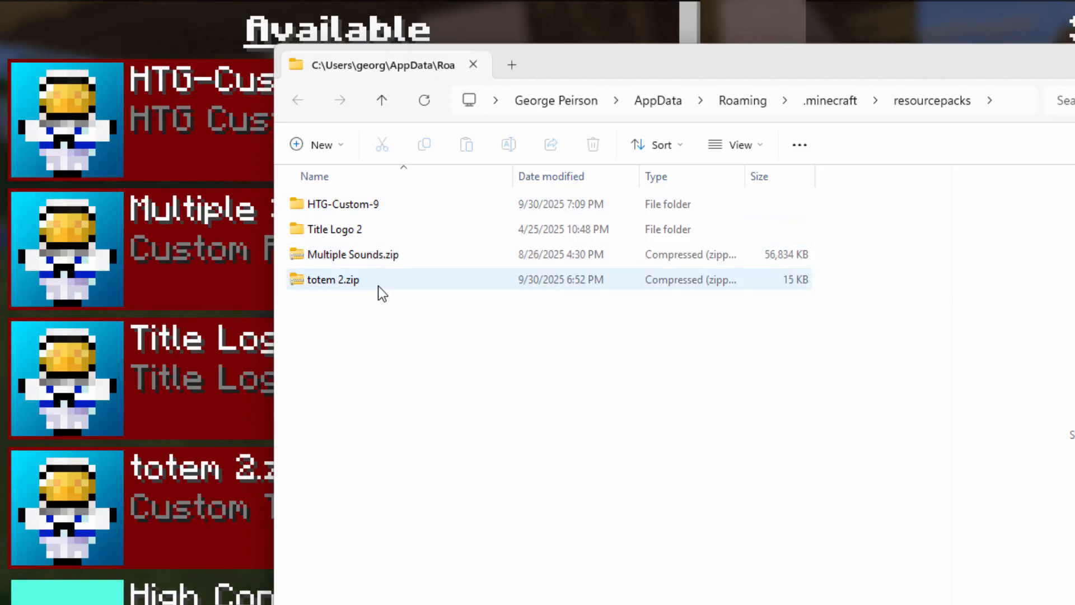
pyautogui.click(342, 204)
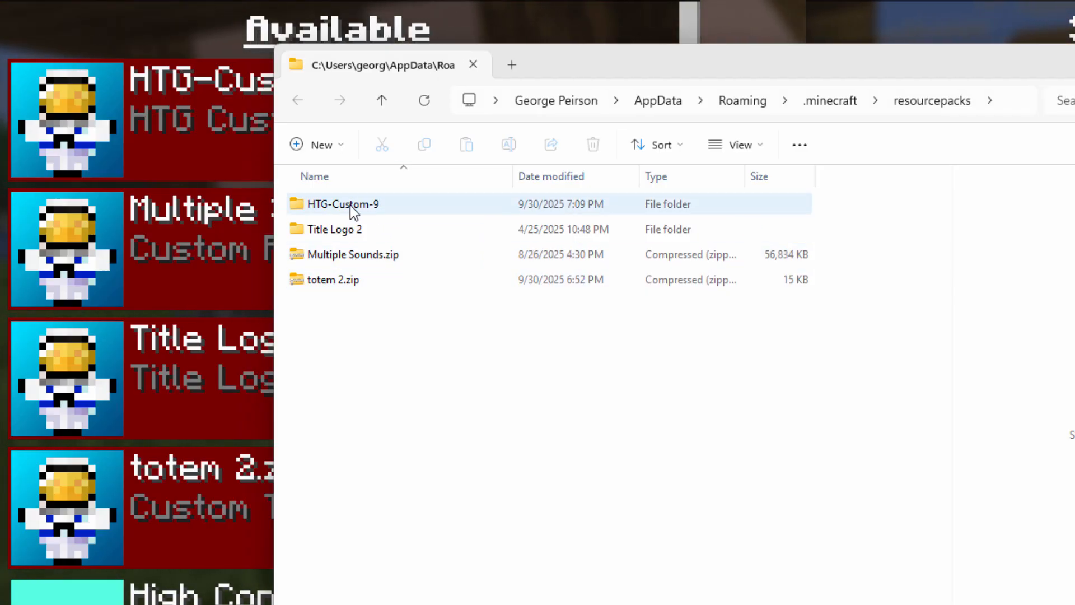
pyautogui.click(405, 300)
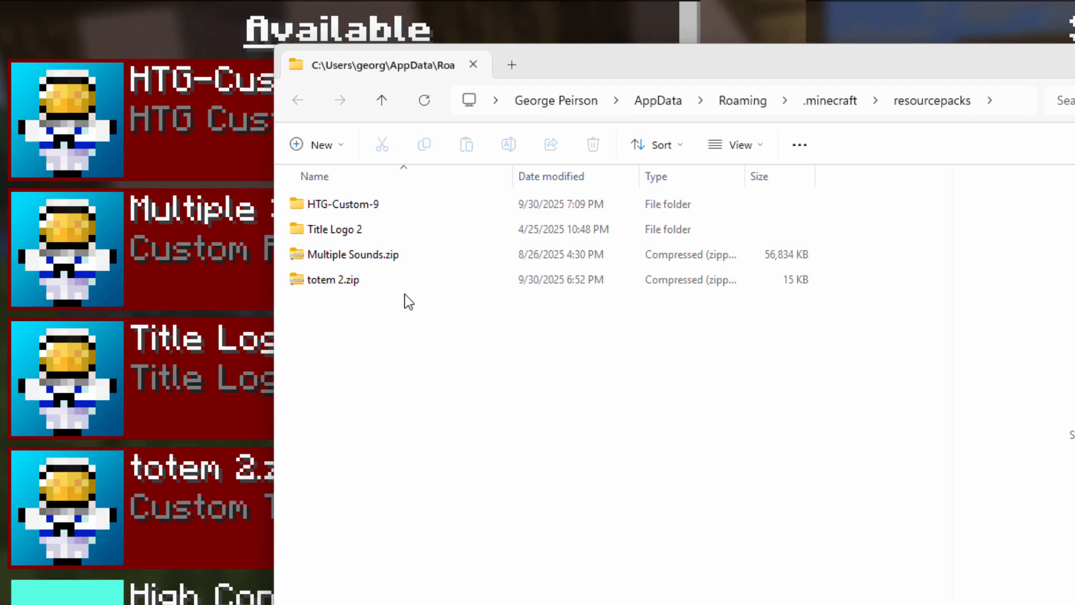
pyautogui.click(343, 204)
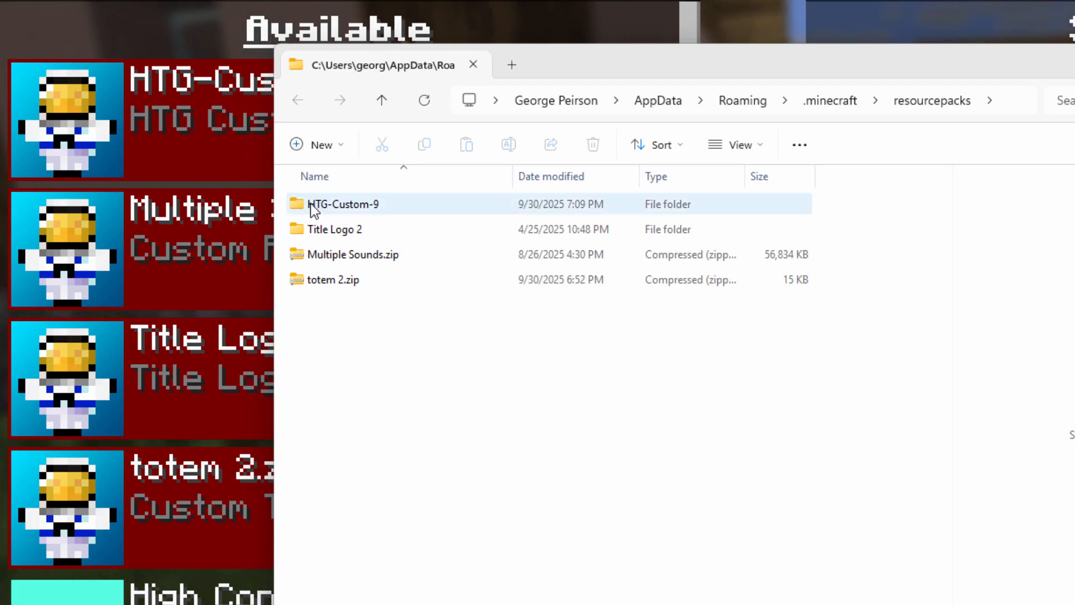
pyautogui.doubleClick(343, 203)
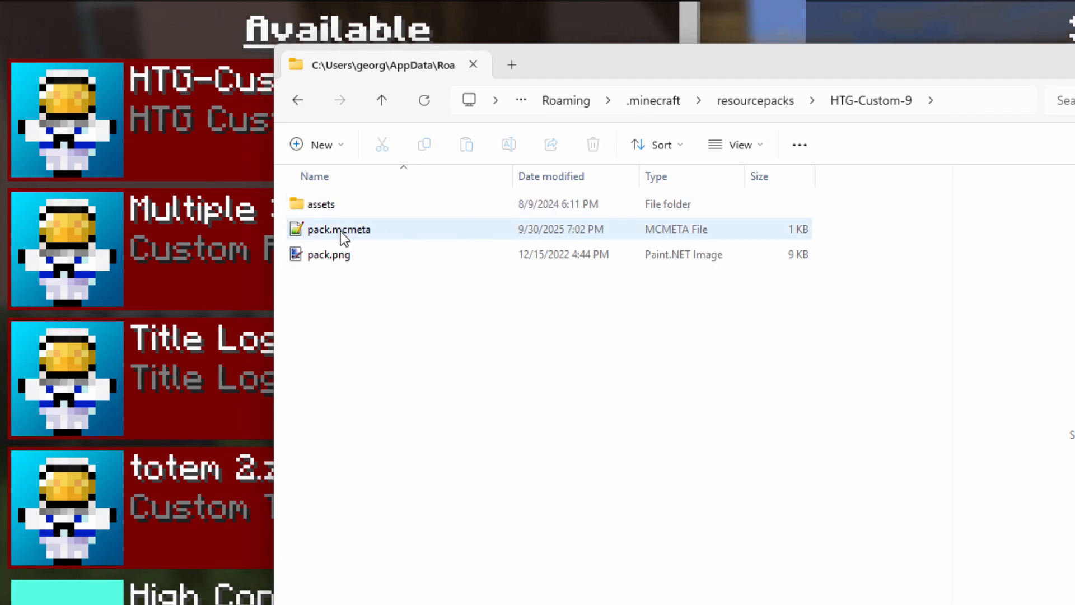
pyautogui.moveTo(340, 228)
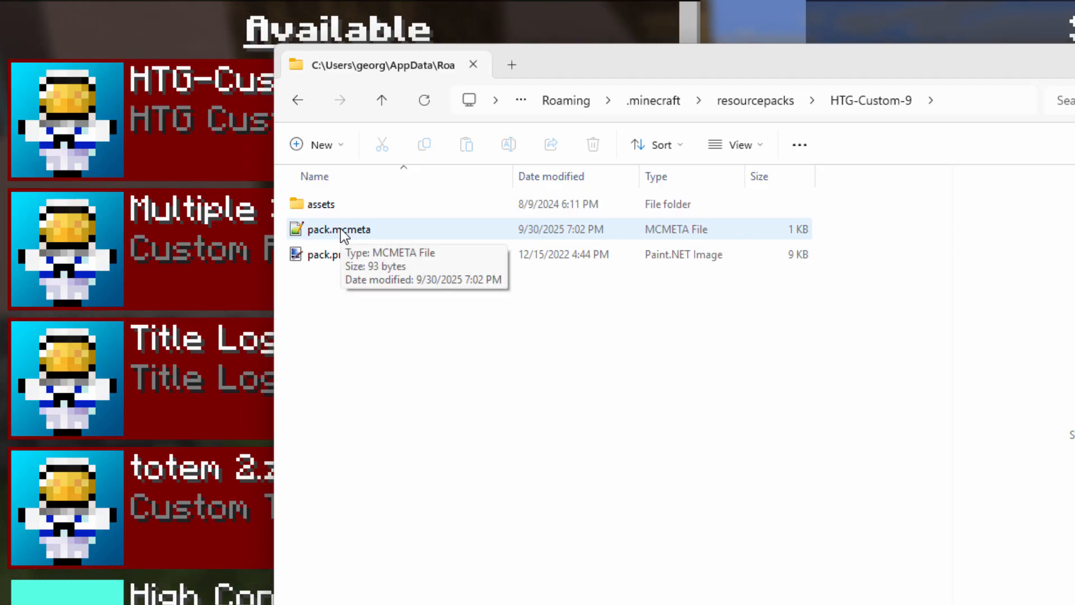
pyautogui.doubleClick(339, 228)
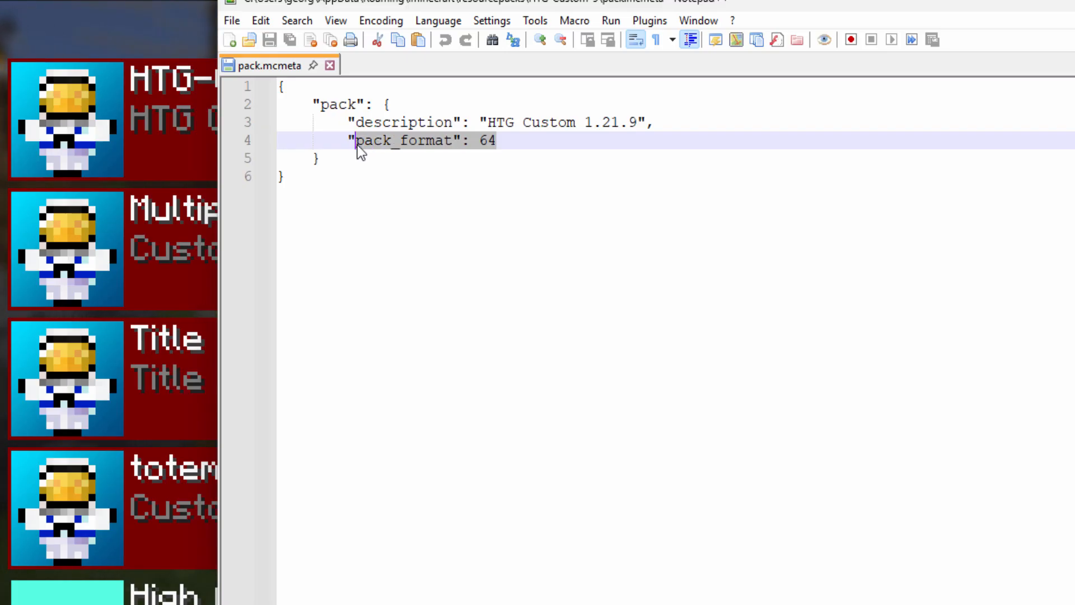
# - Delete pack_format 64 and write "min_format": [69, 0], in its place on line 4
pyautogui.press('Delete')
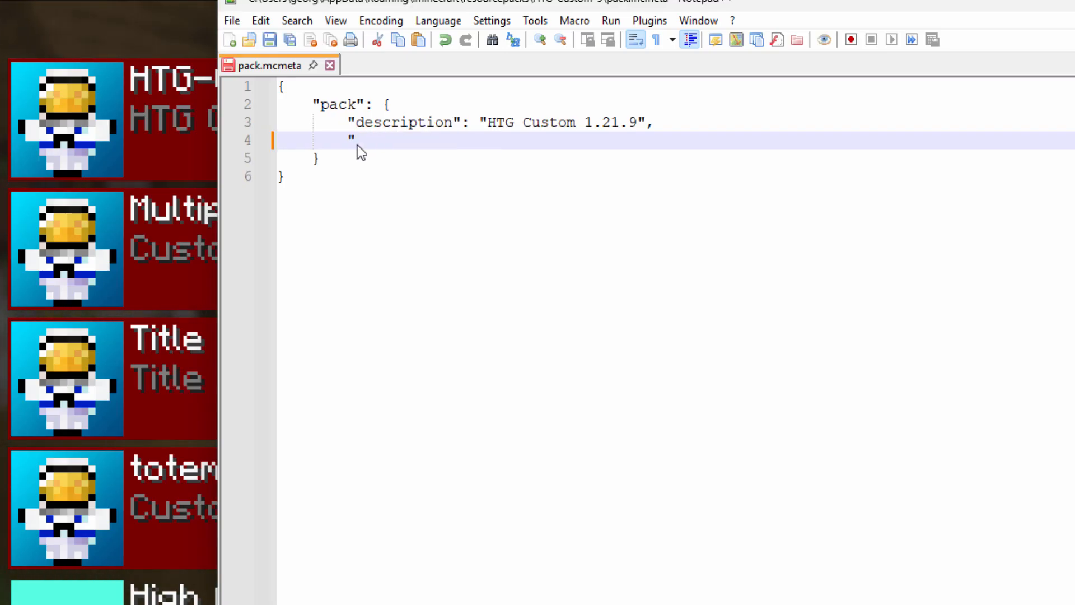
pyautogui.write('min')
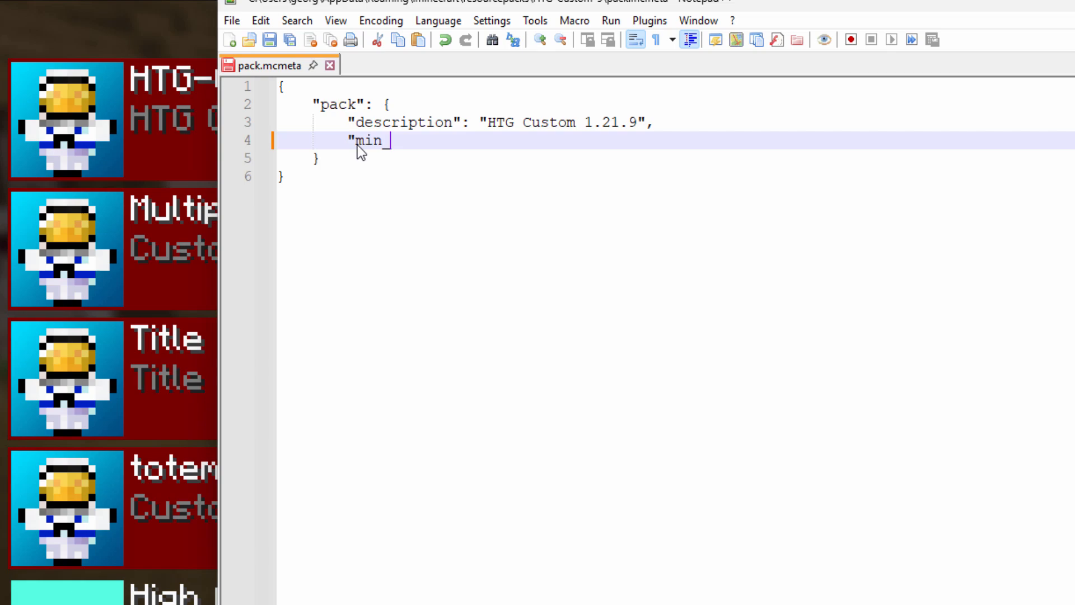
pyautogui.write('_format')
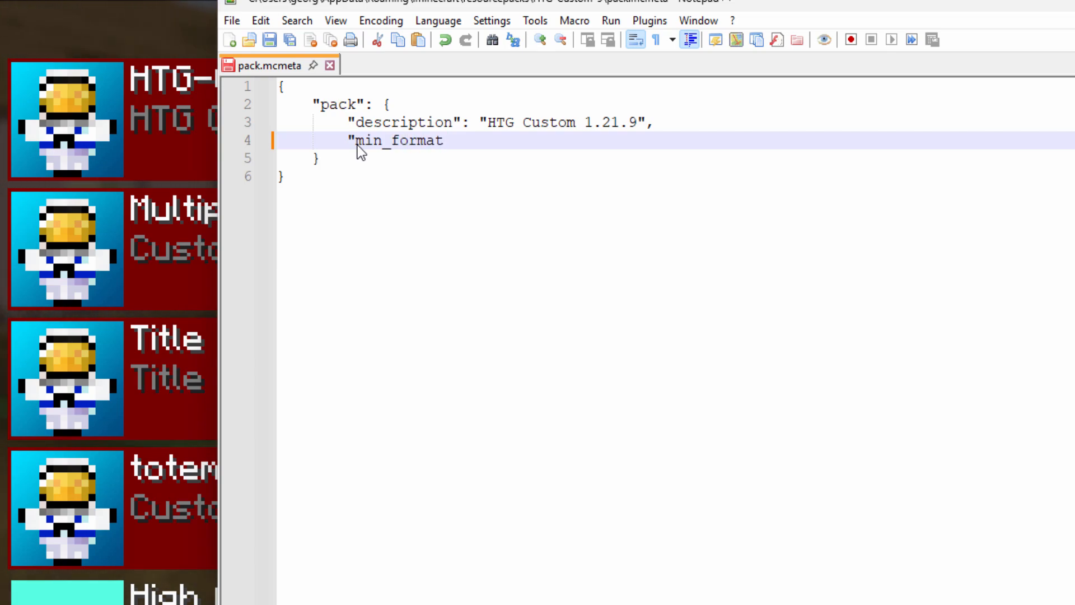
pyautogui.write('":')
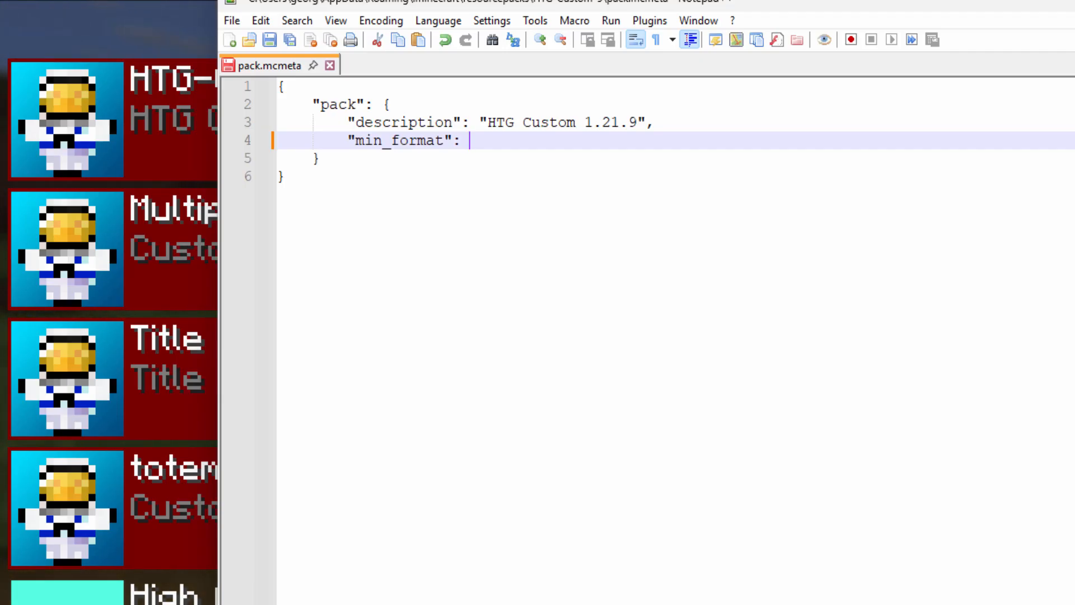
pyautogui.write('[')
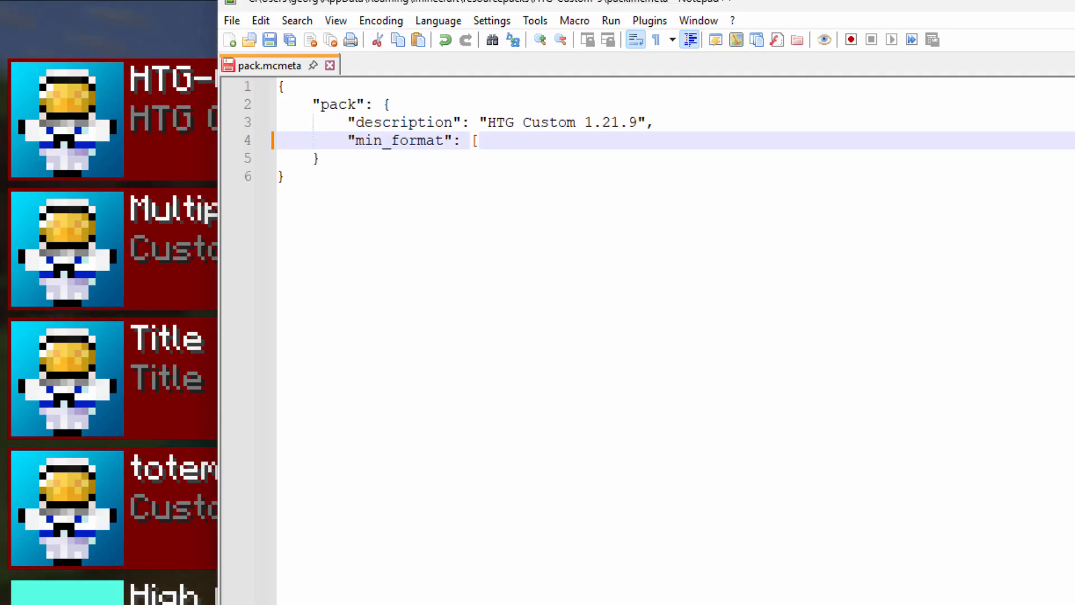
pyautogui.write('69')
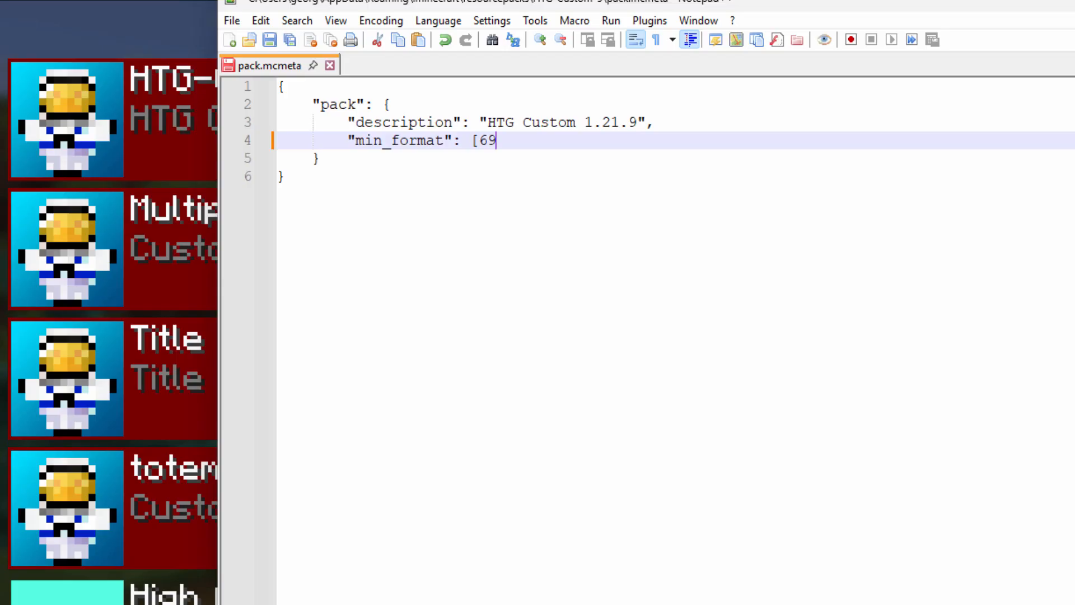
pyautogui.write(',')
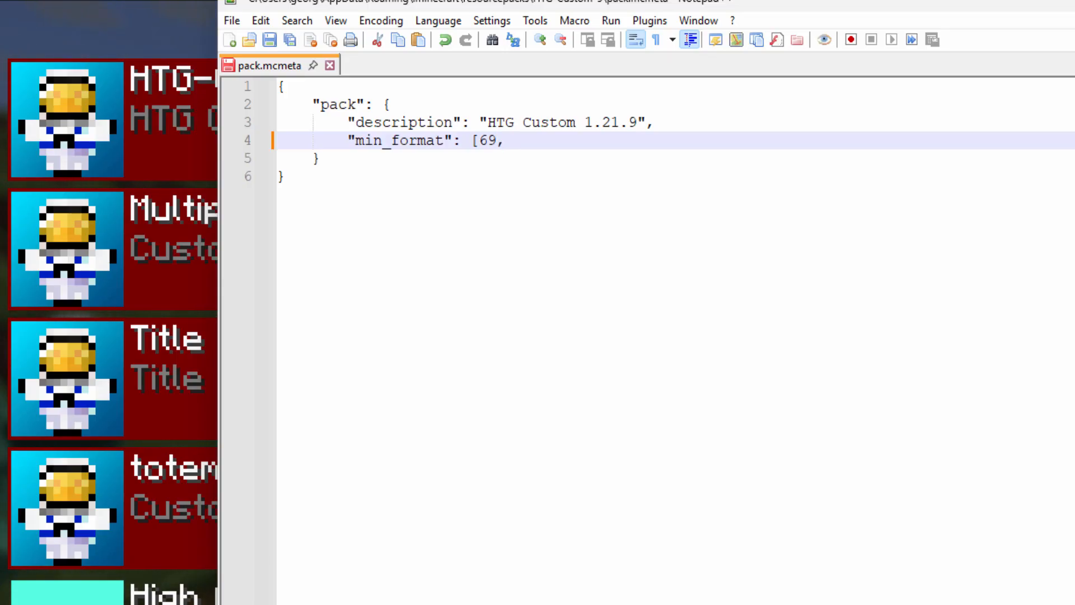
pyautogui.write('0')
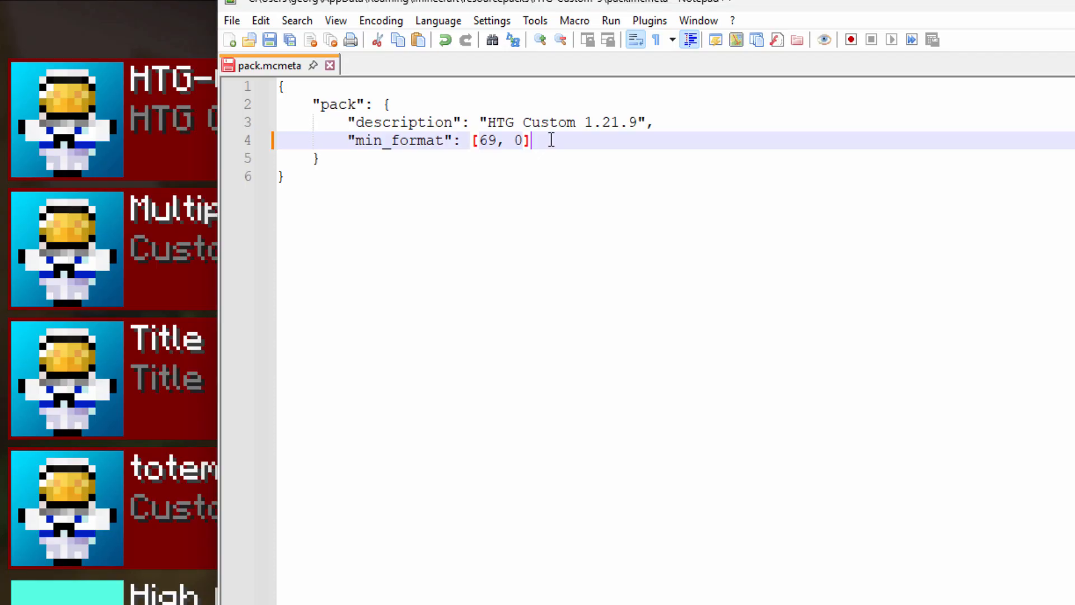
pyautogui.write(',')
pyautogui.write('"')
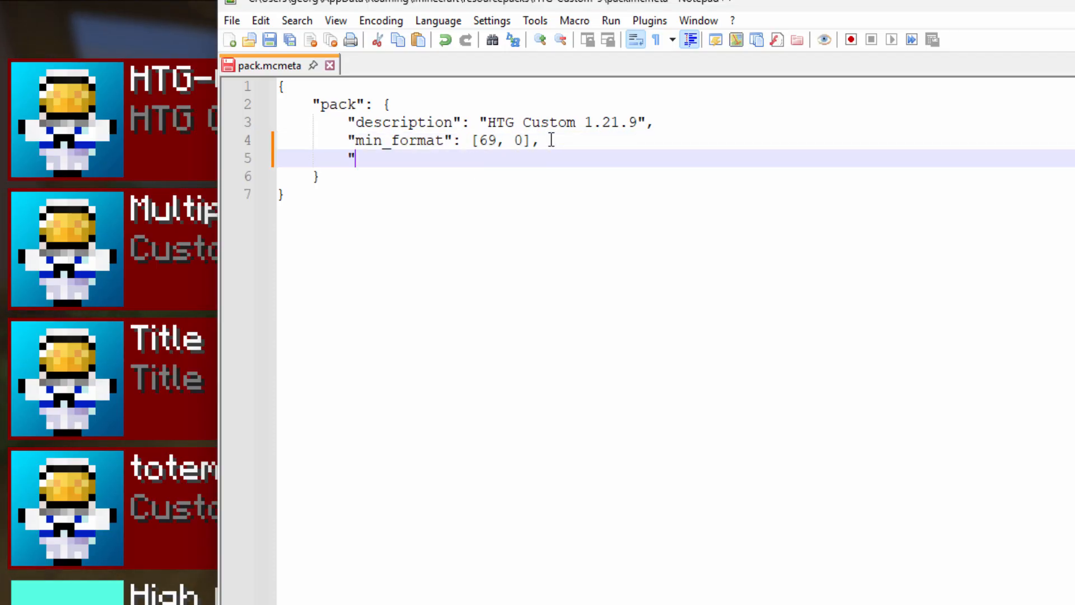
# - Write "max_format": [69, 0] on the line after min_format and return to the resourcepacks folder
pyautogui.write('max')
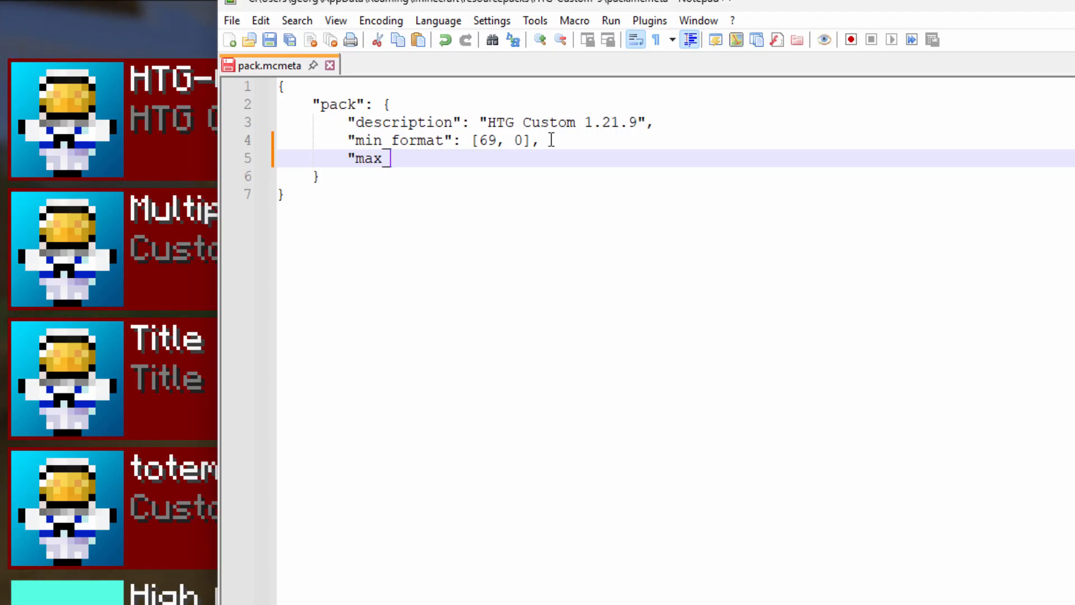
pyautogui.write('_format')
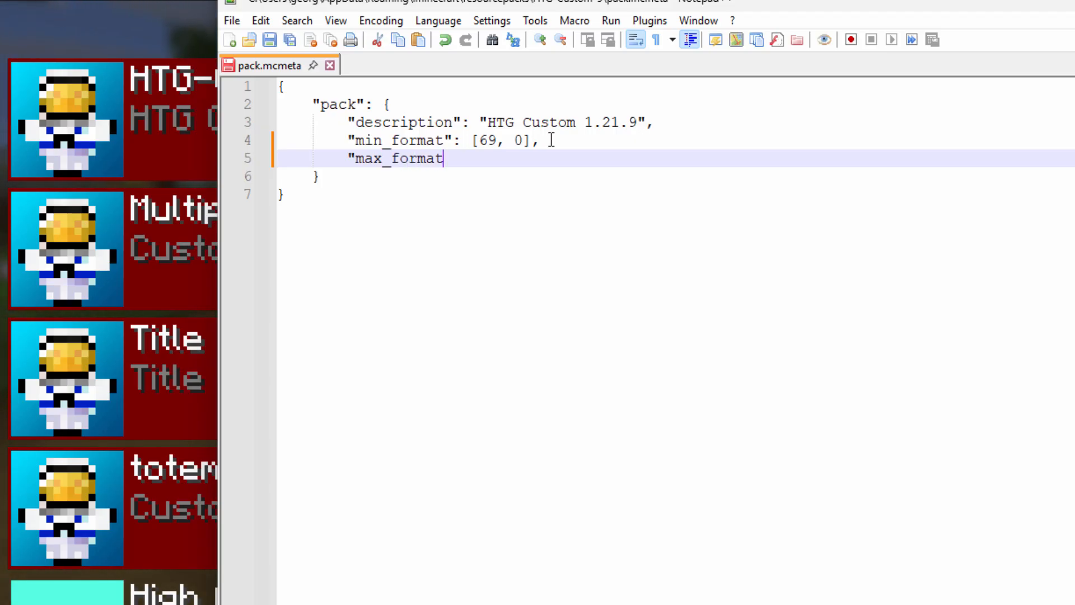
pyautogui.write('":')
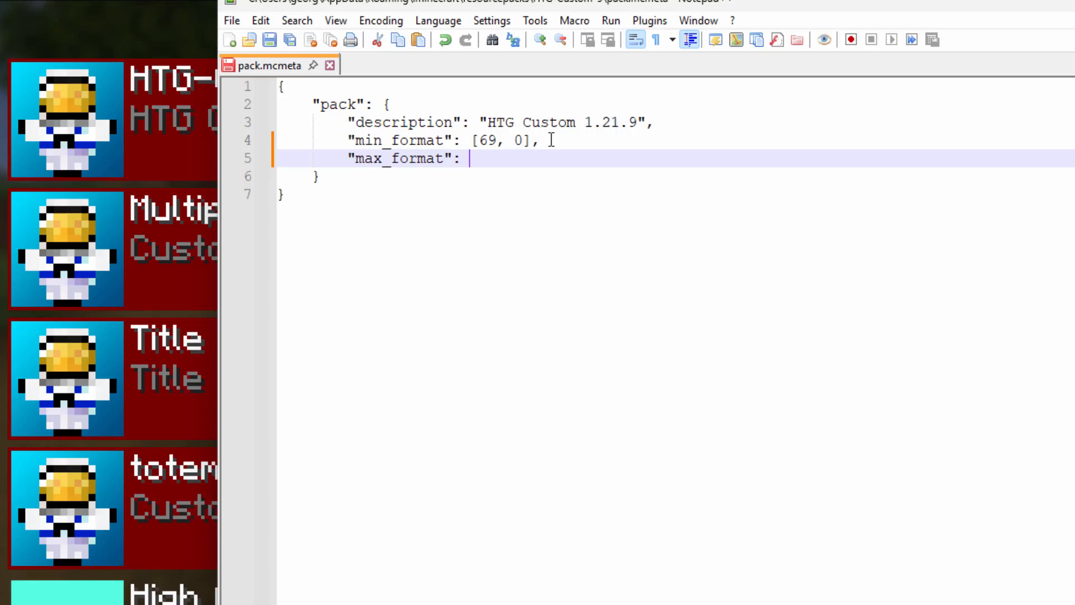
pyautogui.write('[')
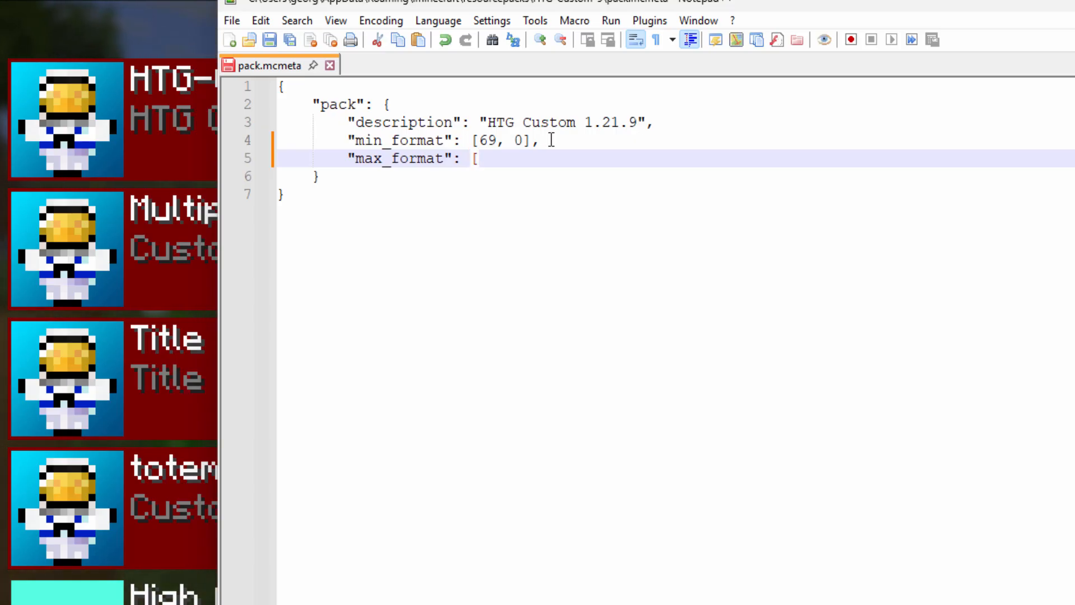
pyautogui.write('69,')
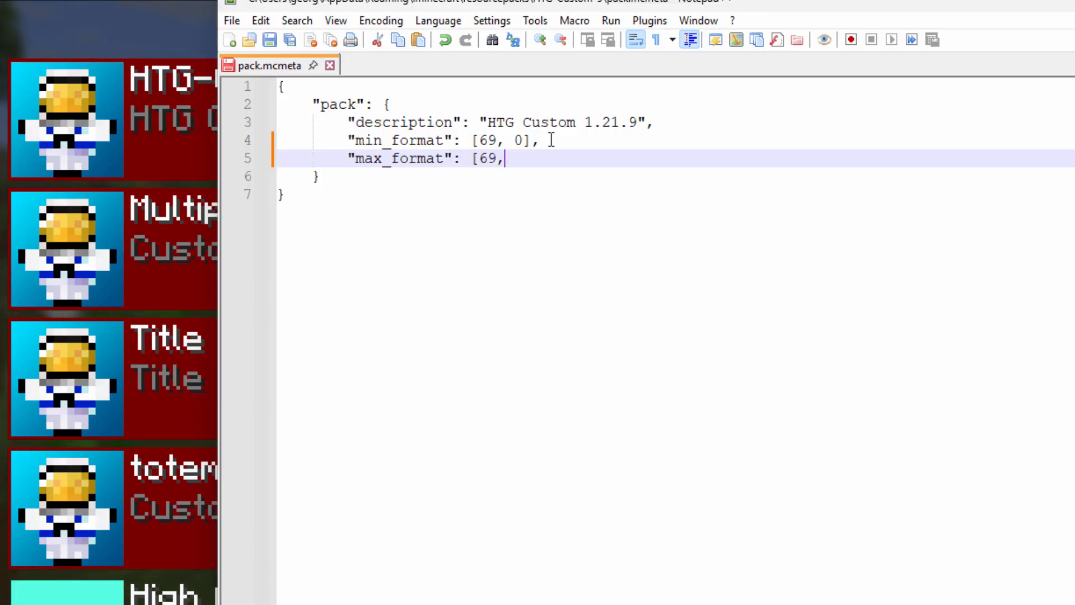
pyautogui.write('0')
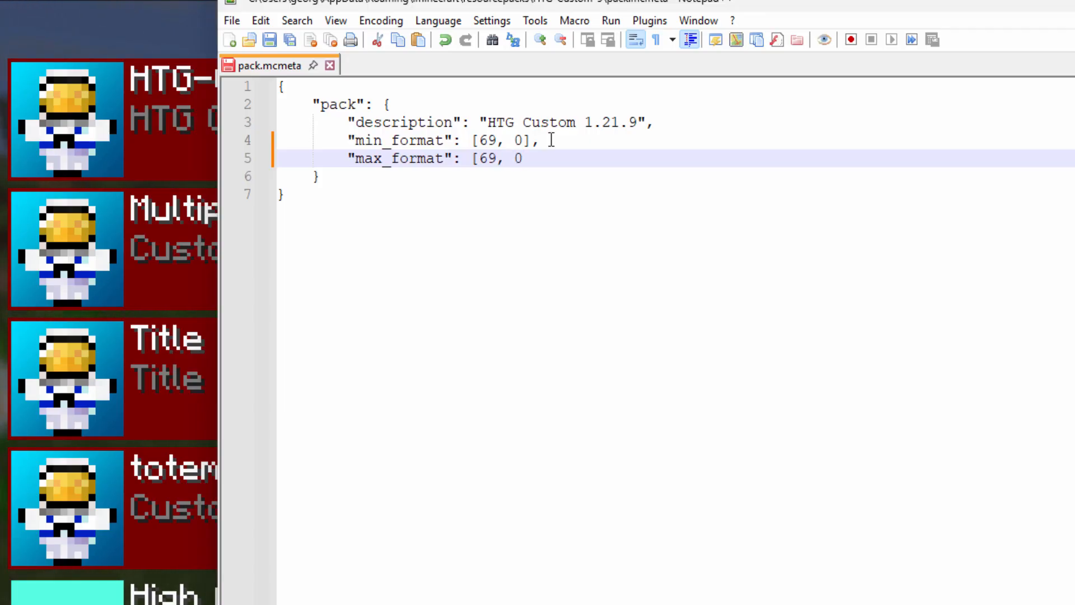
pyautogui.write(']')
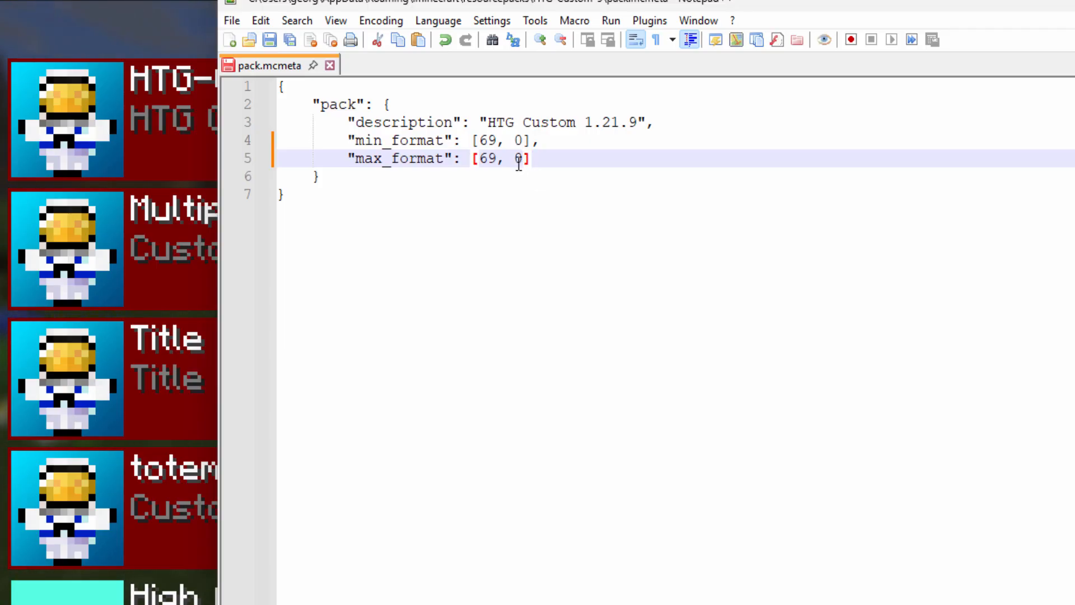
pyautogui.doubleClick(518, 158)
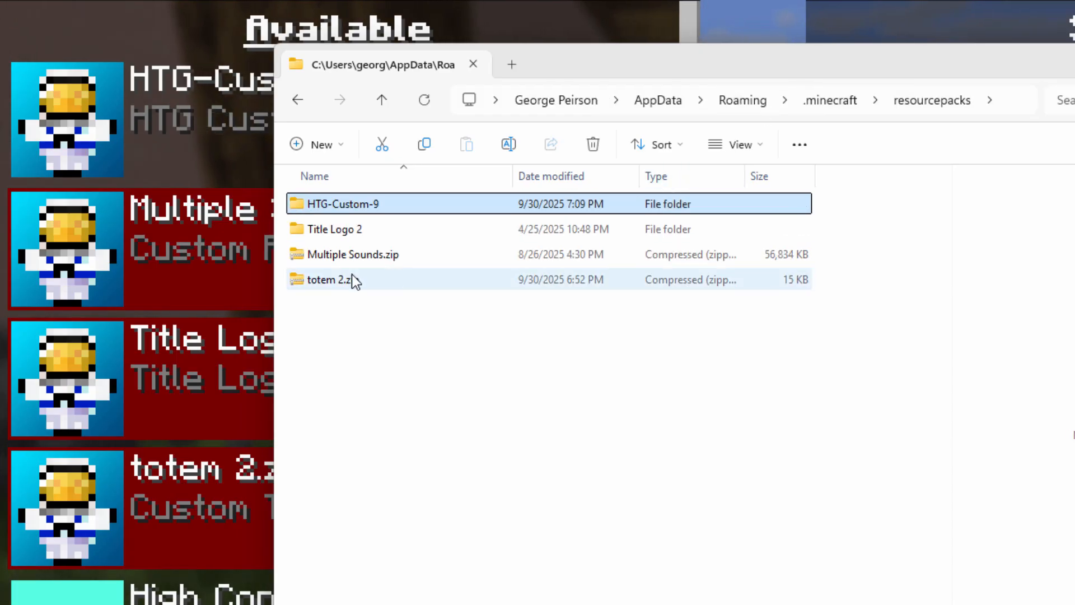
# - Extract totem 2.zip into a totem 2 folder and remove the original zip
pyautogui.click(333, 280)
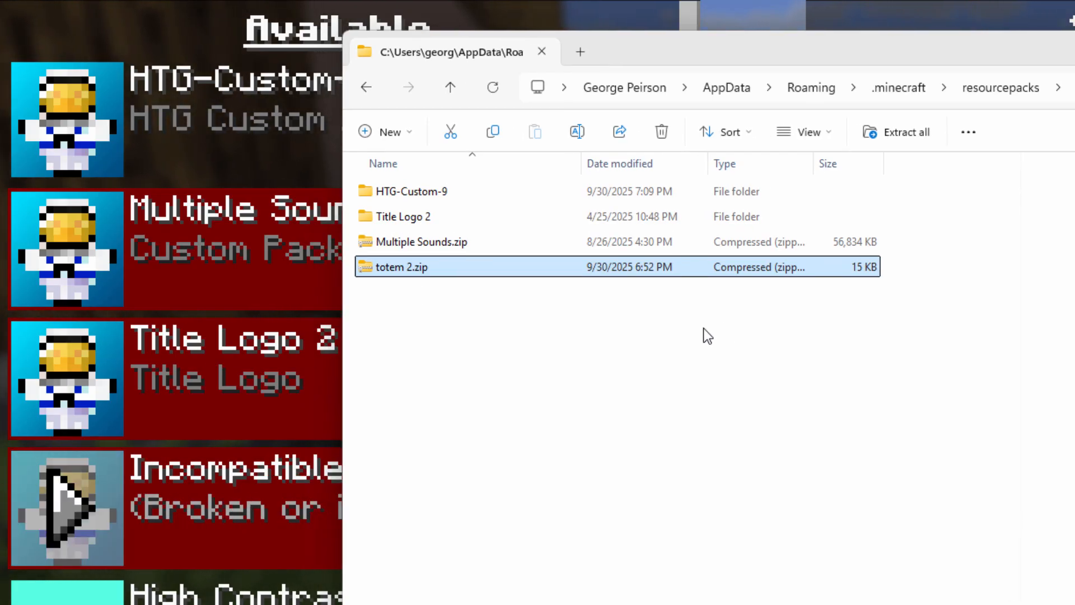
pyautogui.rightClick(397, 266)
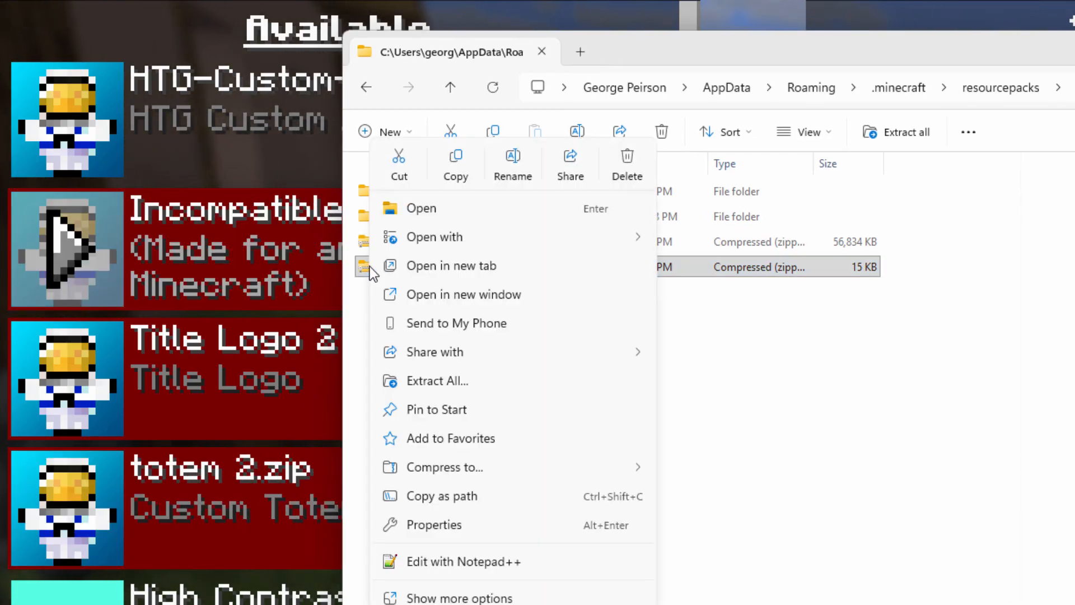
pyautogui.click(436, 381)
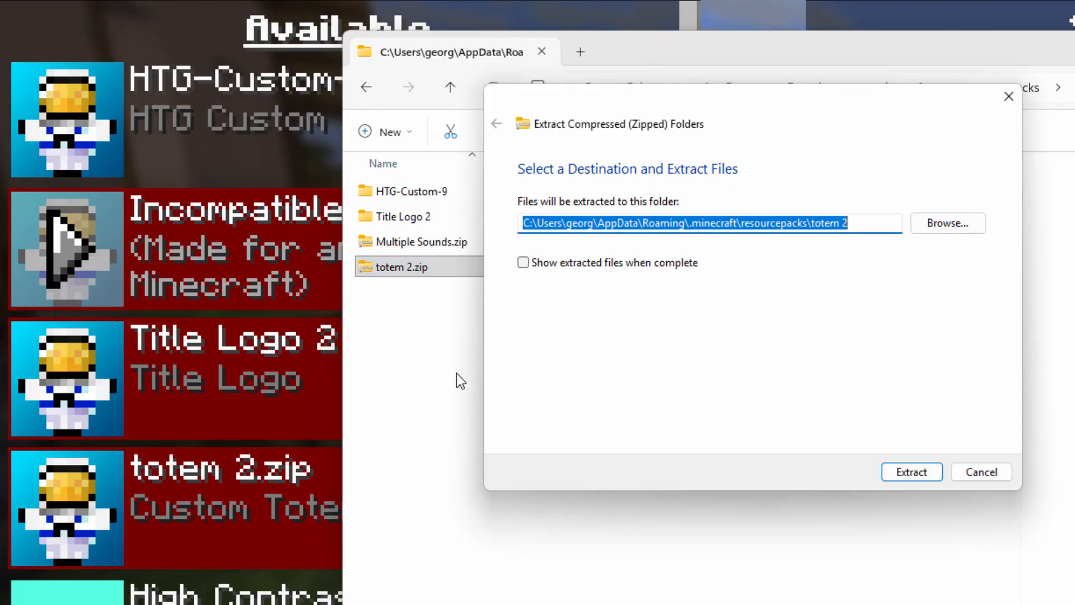
pyautogui.click(911, 472)
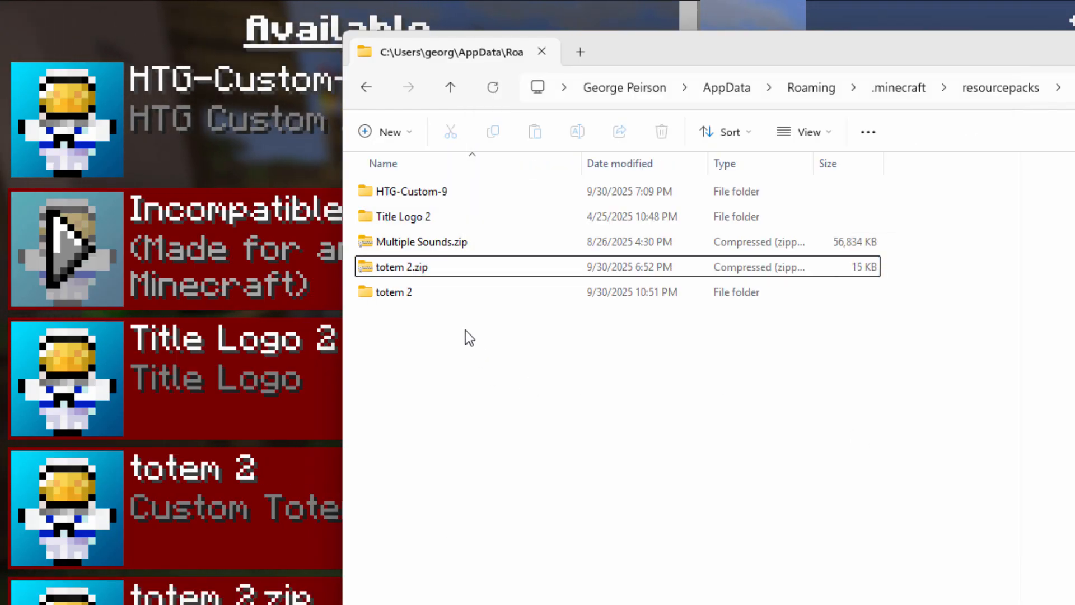
pyautogui.click(397, 267)
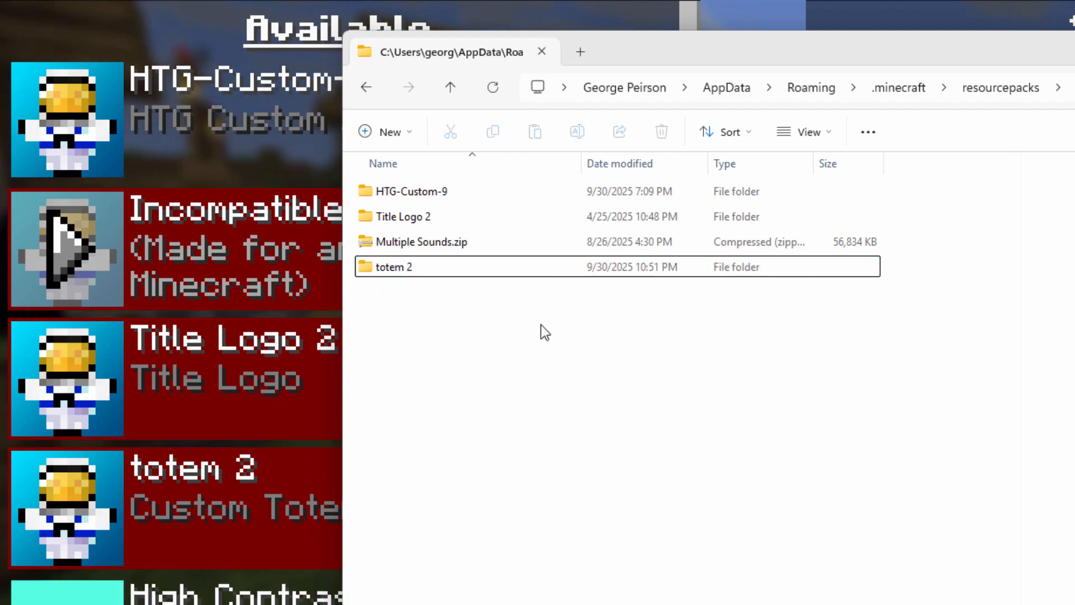
# - Go into the totem 2 folder and load its pack.mcmeta in Notepad++
pyautogui.doubleClick(394, 267)
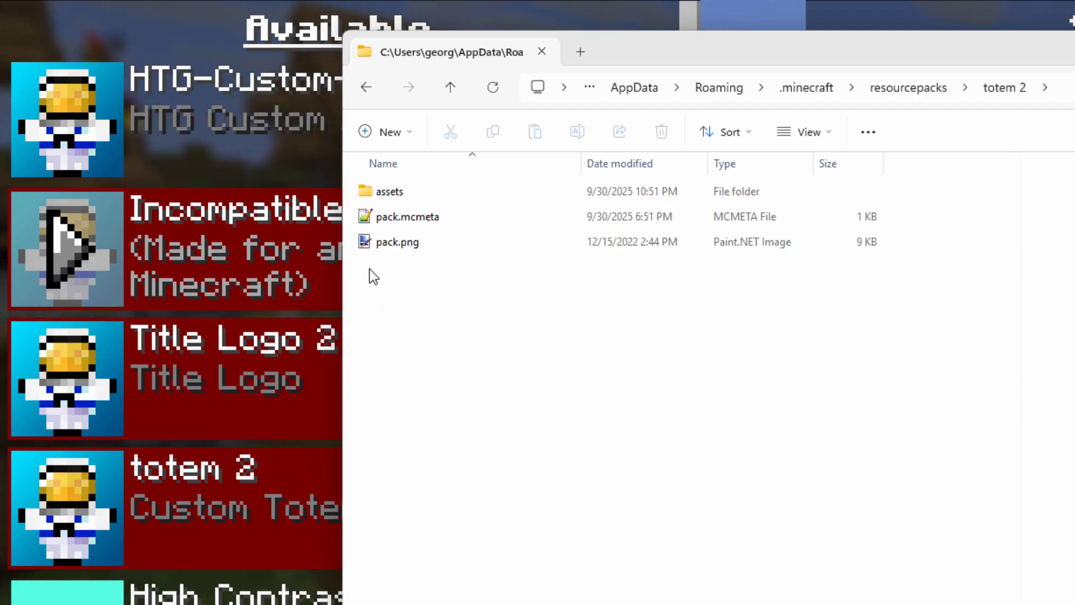
pyautogui.click(408, 216)
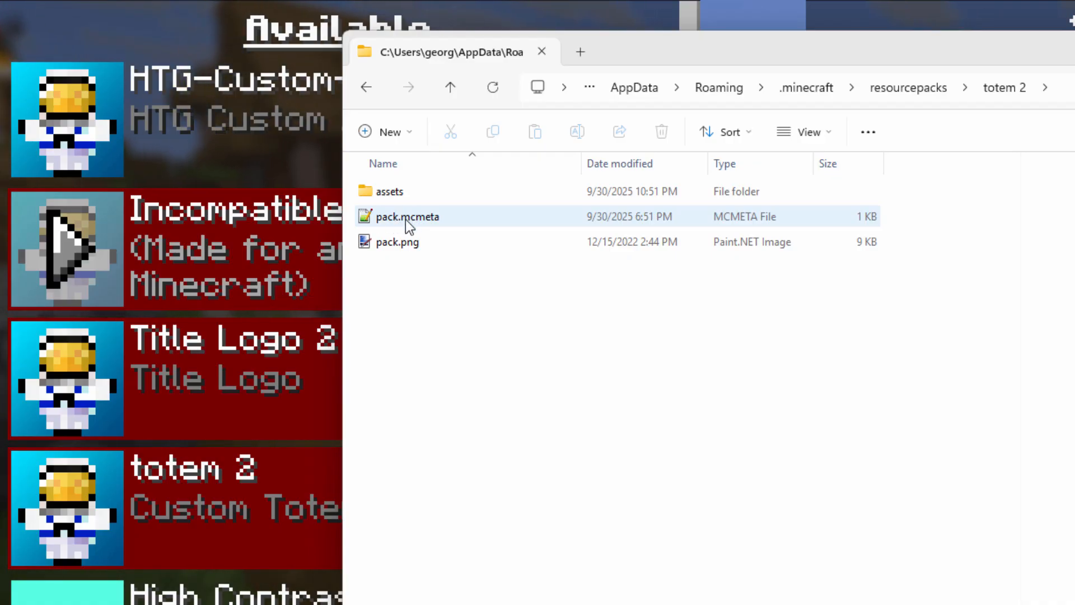
pyautogui.doubleClick(408, 216)
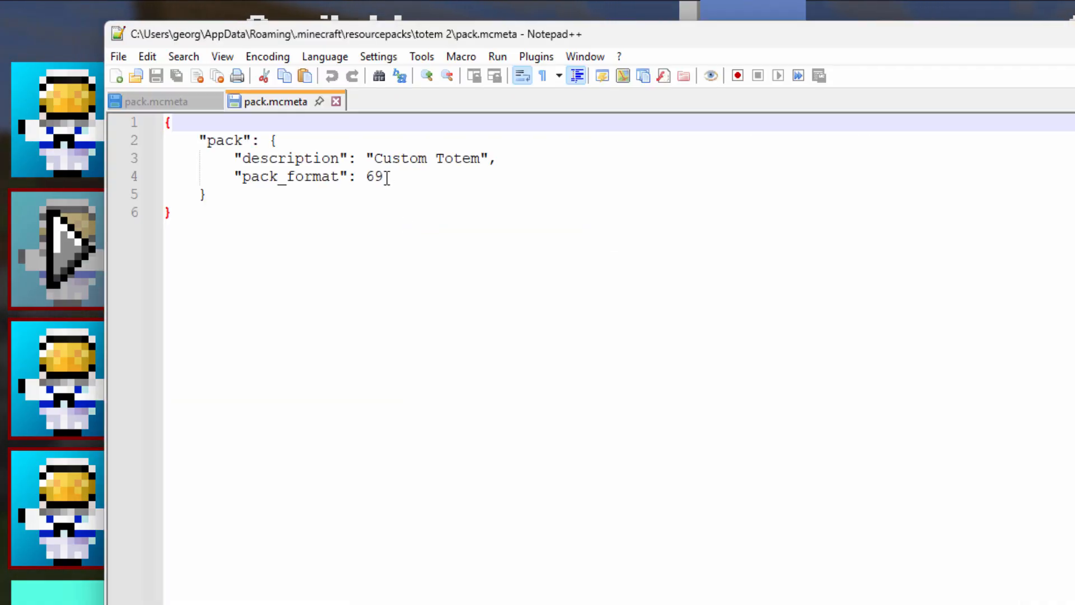
# - Write "min_format": [69, 0] into totem 2's pack.mcmeta
pyautogui.write('min')
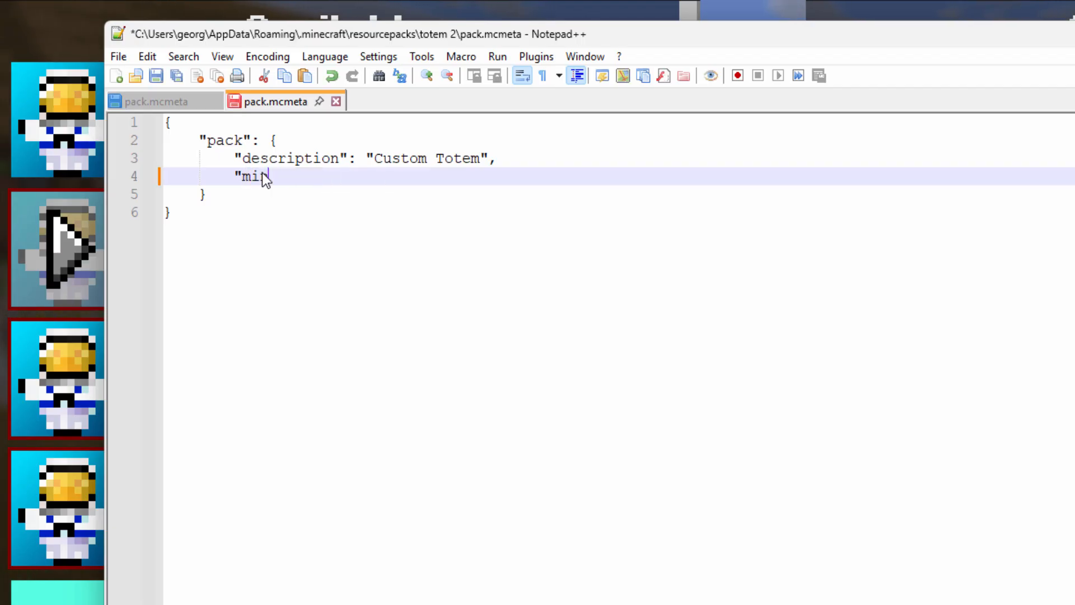
pyautogui.write('_format')
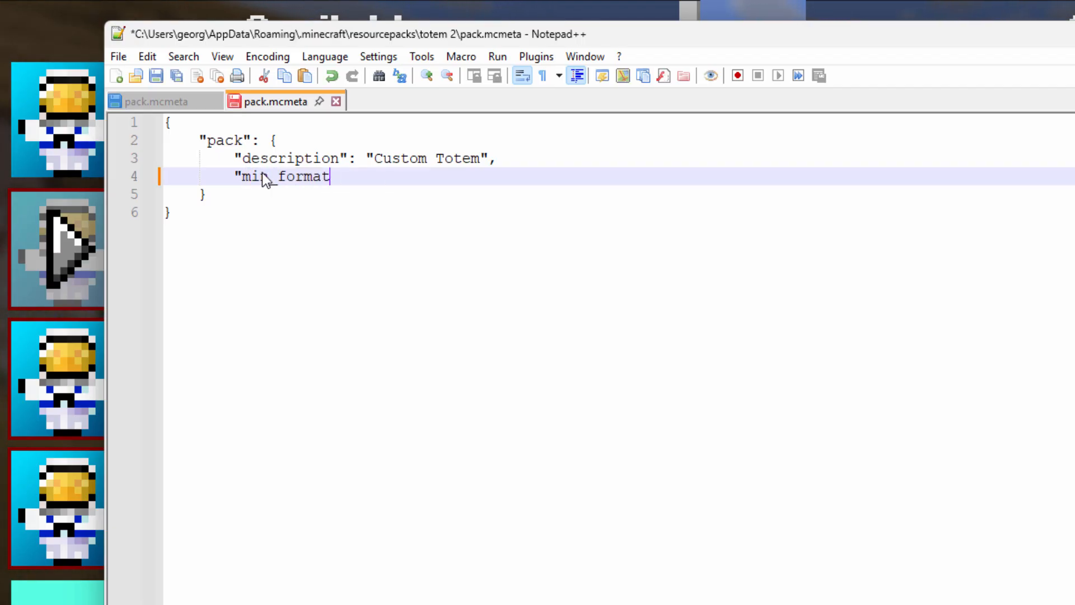
pyautogui.write('"')
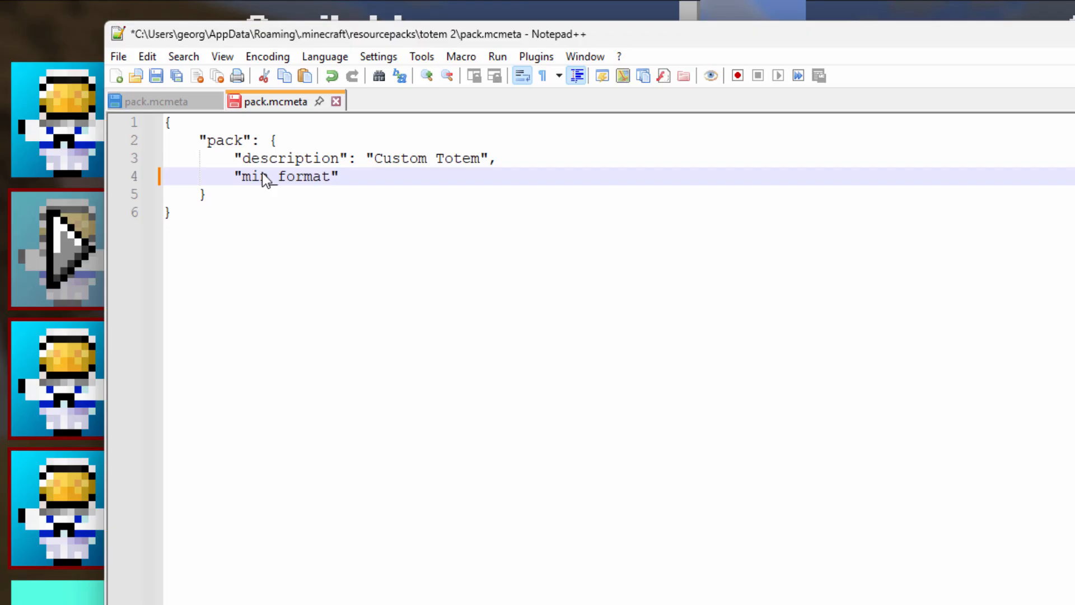
pyautogui.write(': [')
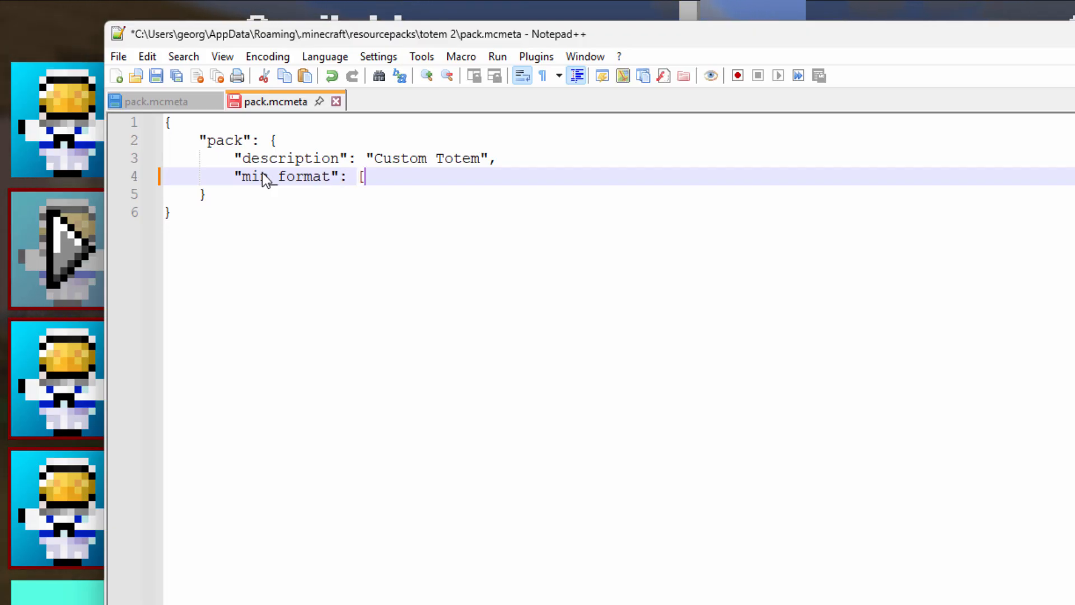
pyautogui.write('69')
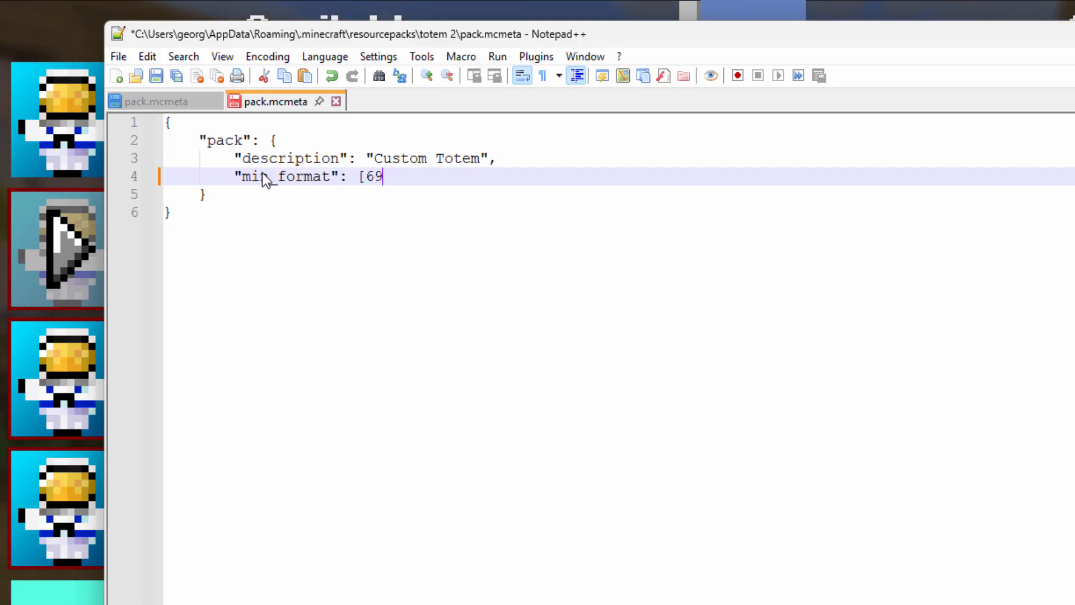
pyautogui.write(', 0')
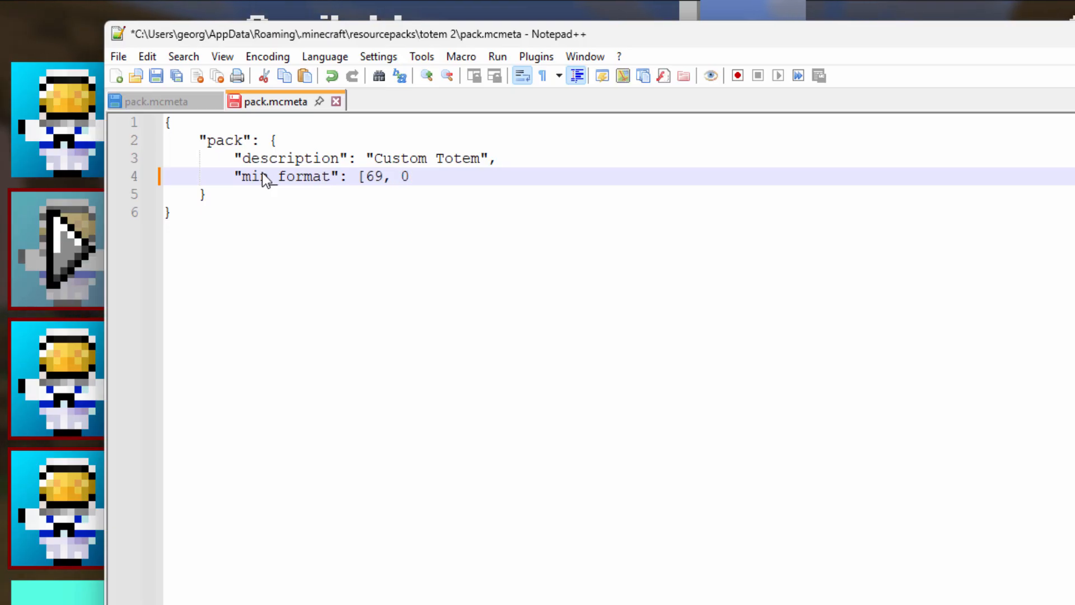
pyautogui.write('],')
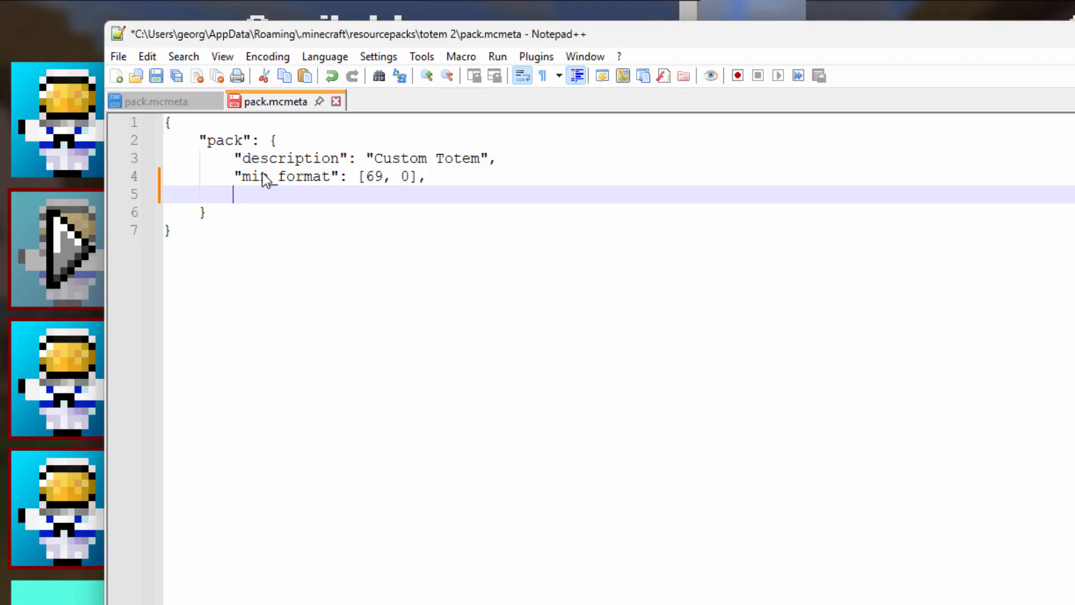
# - Add "max_format": [69, 0] after it and save the file with Ctrl+S
pyautogui.write('"max')
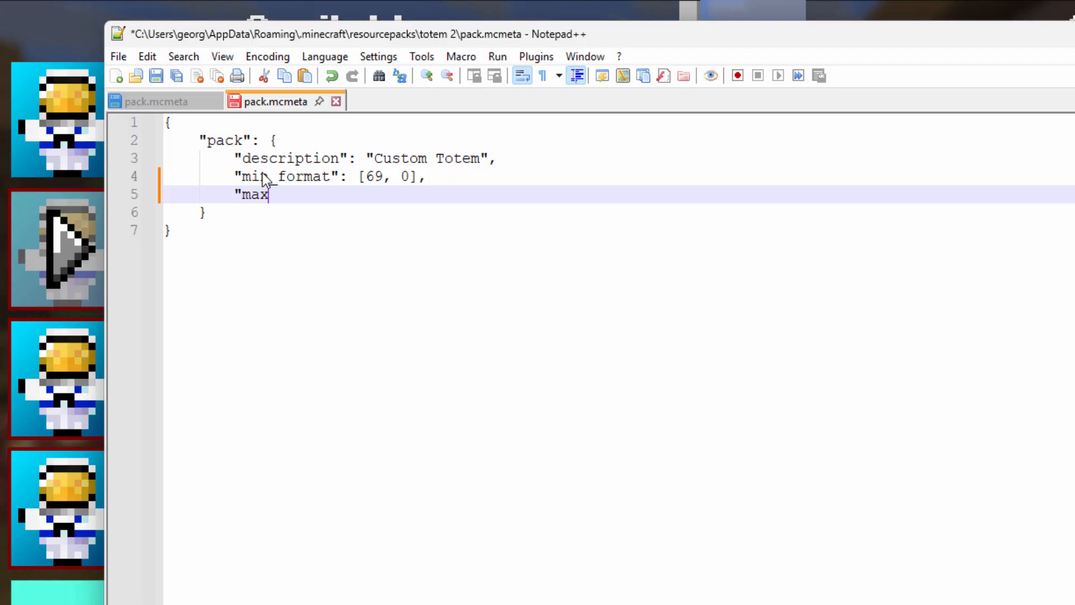
pyautogui.write('_format":')
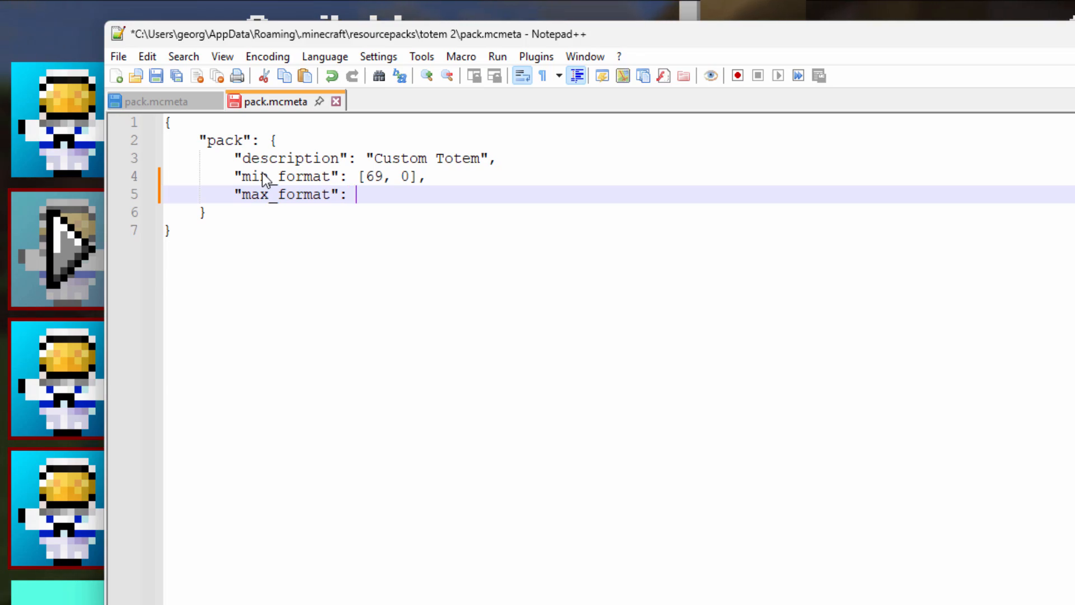
pyautogui.write('[69, 0')
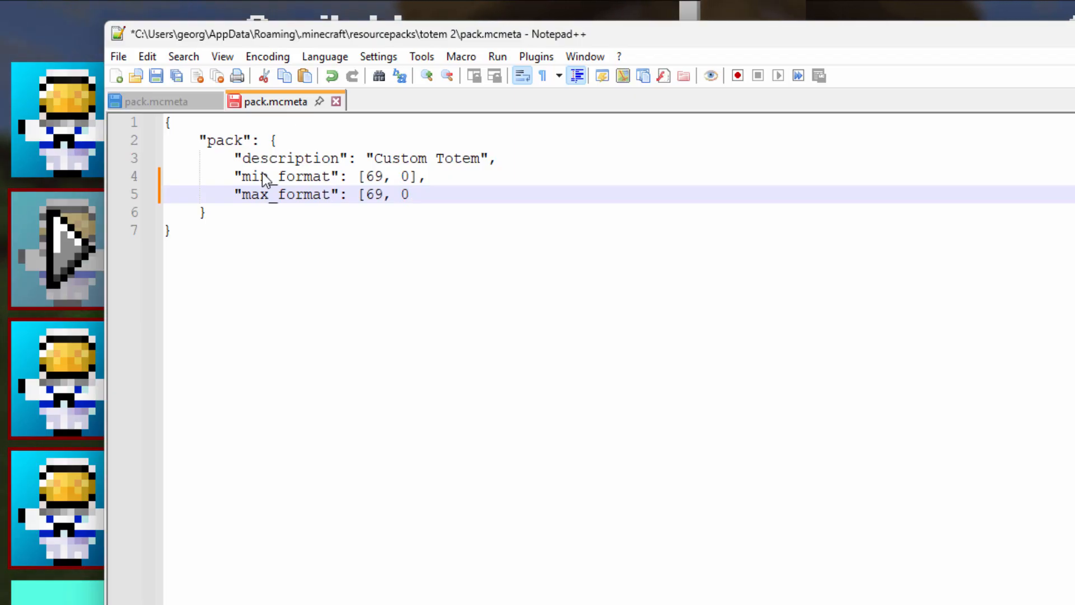
pyautogui.write(']')
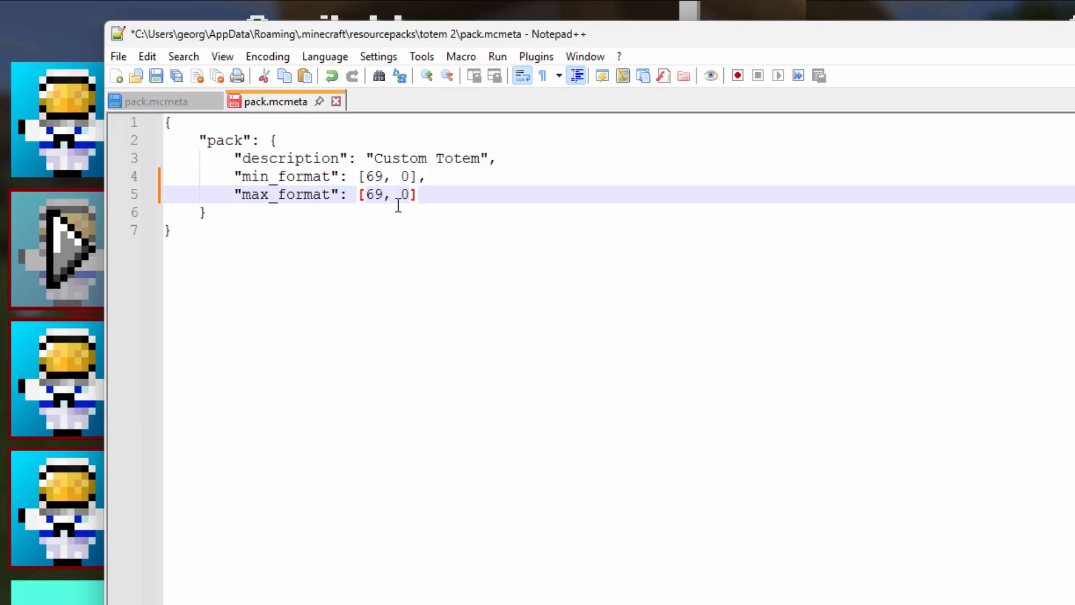
pyautogui.press('ctrl+s')
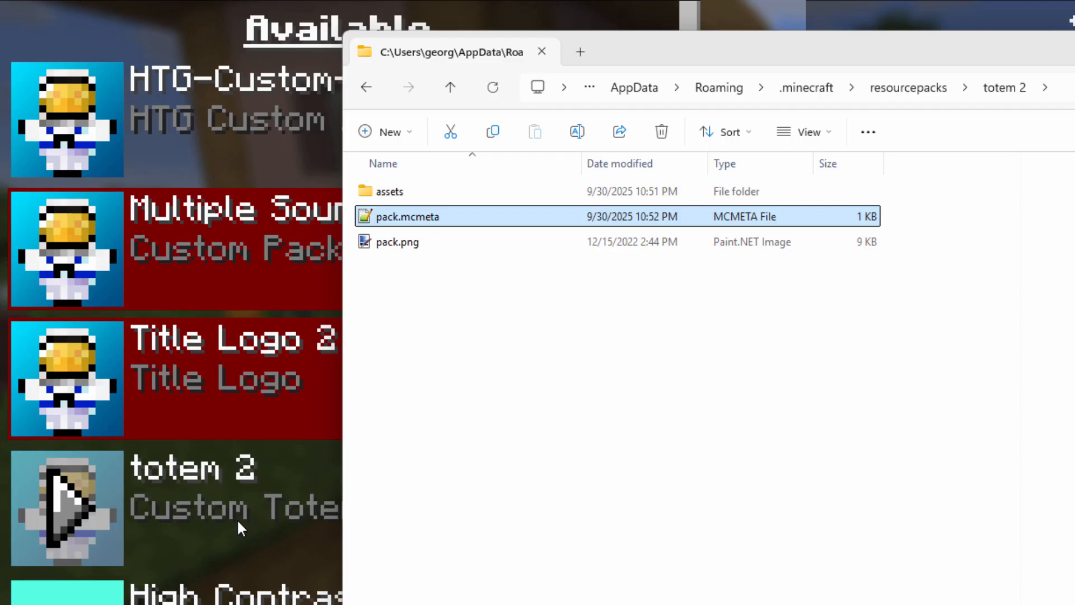
pyautogui.moveTo(304, 491)
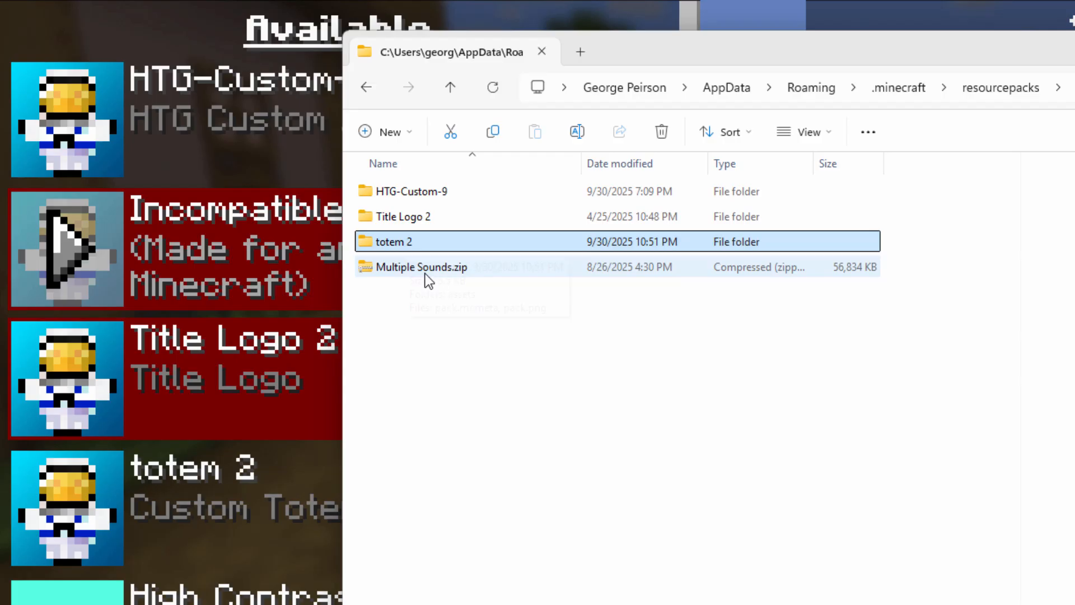
# - Compress all of totem 2's contents into a ZIP and name it totem 3
pyautogui.doubleClick(393, 242)
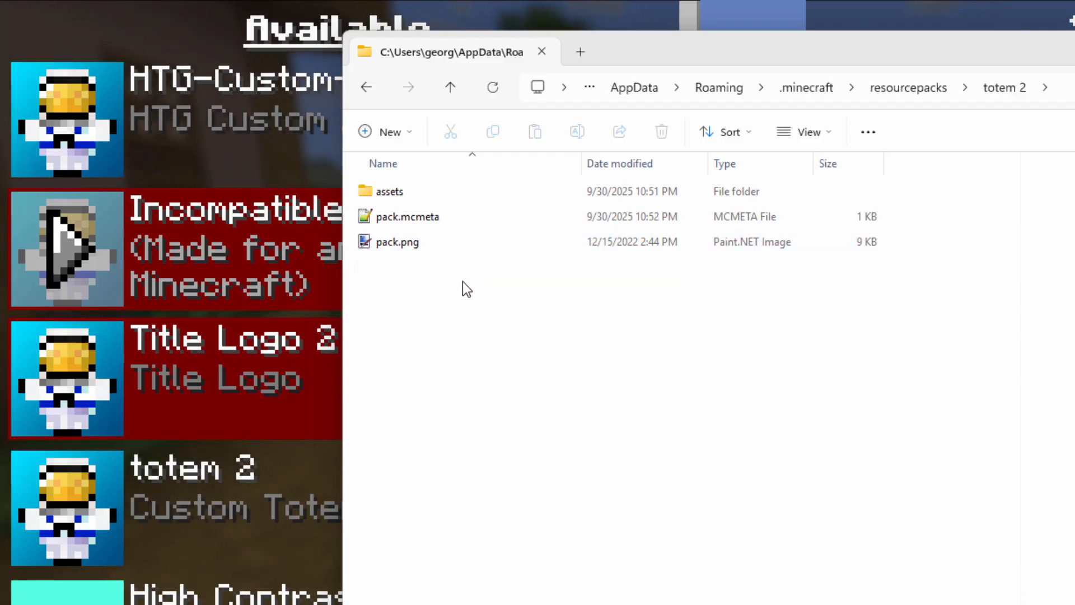
pyautogui.press('ctrl+a')
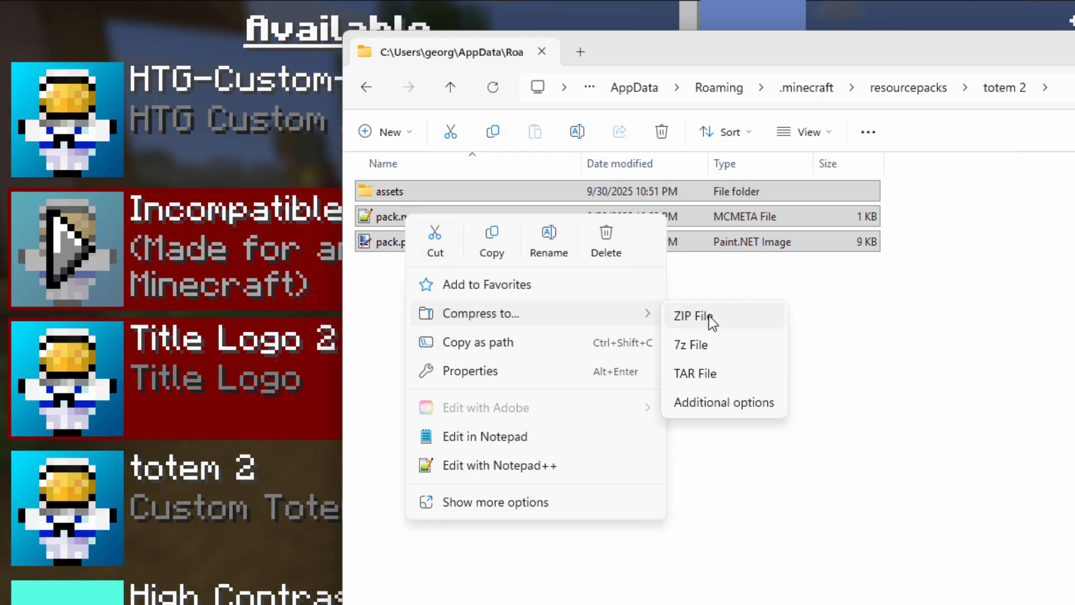
pyautogui.click(691, 316)
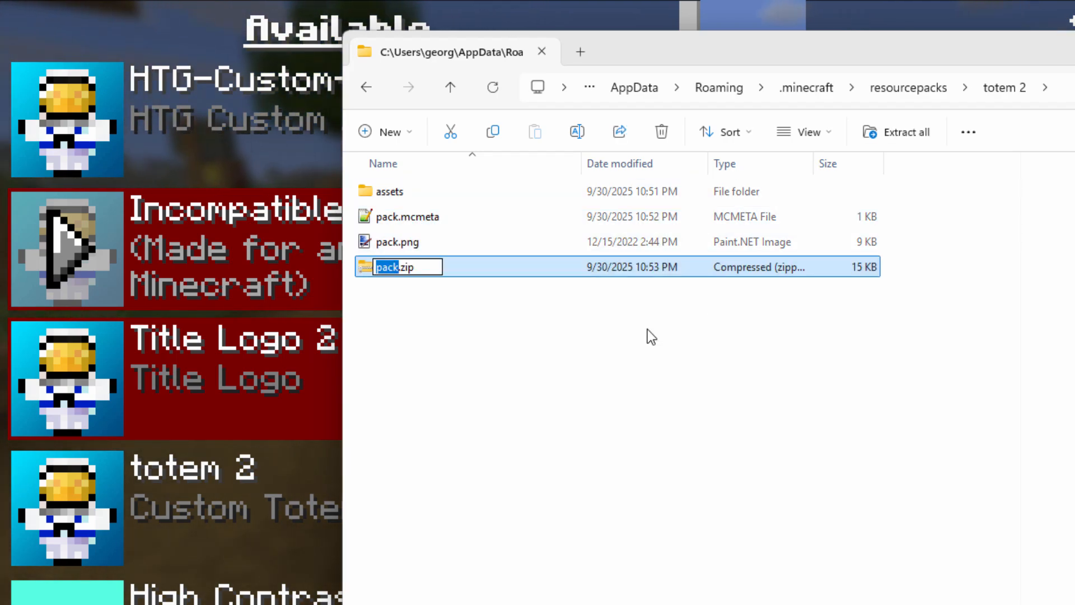
pyautogui.write('totem 3')
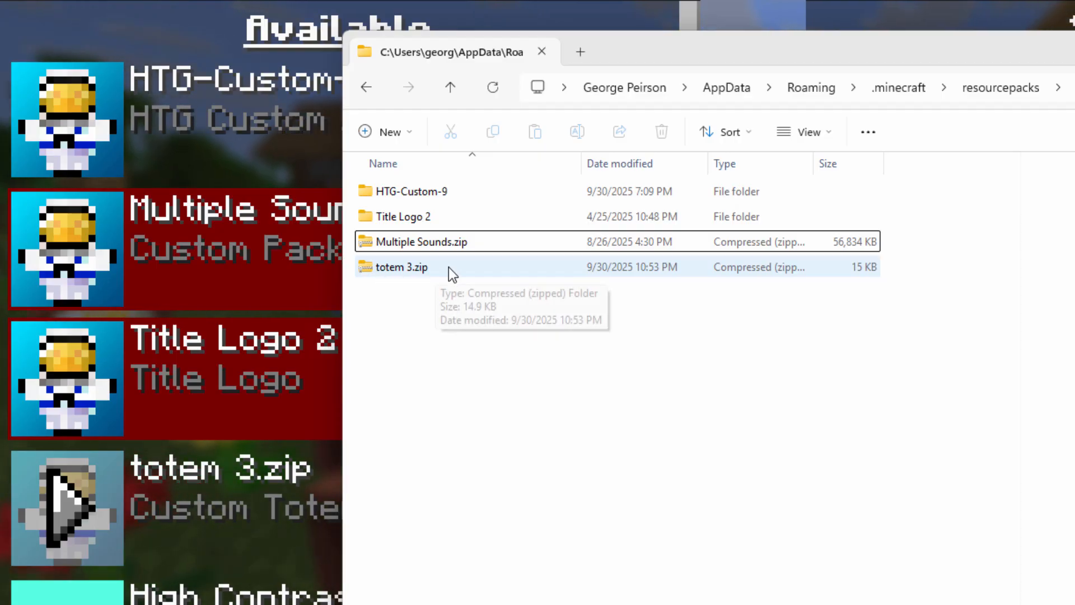
pyautogui.moveTo(478, 287)
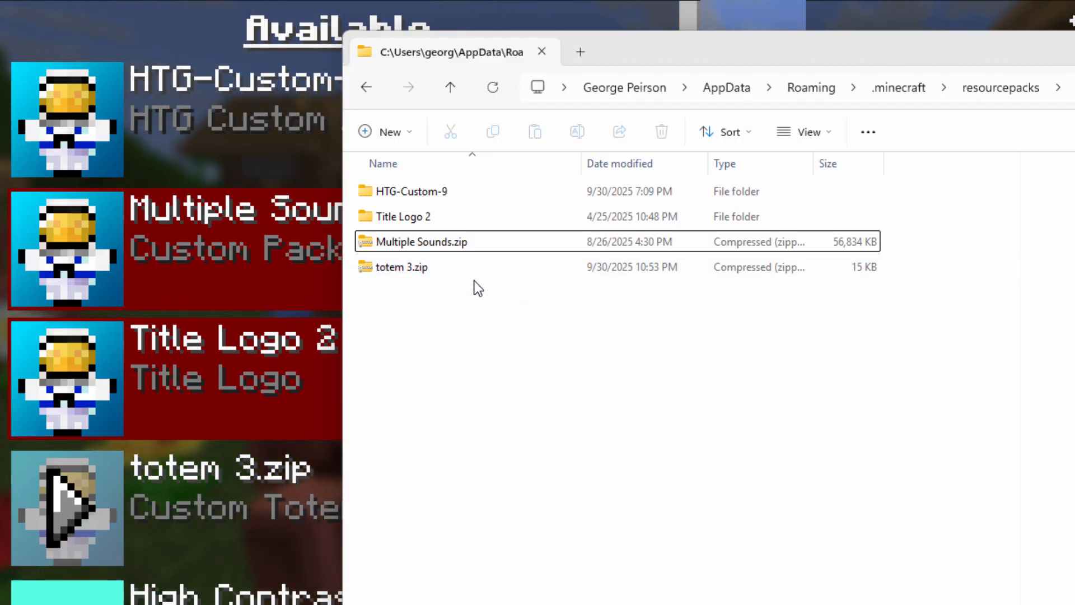
pyautogui.moveTo(417, 332)
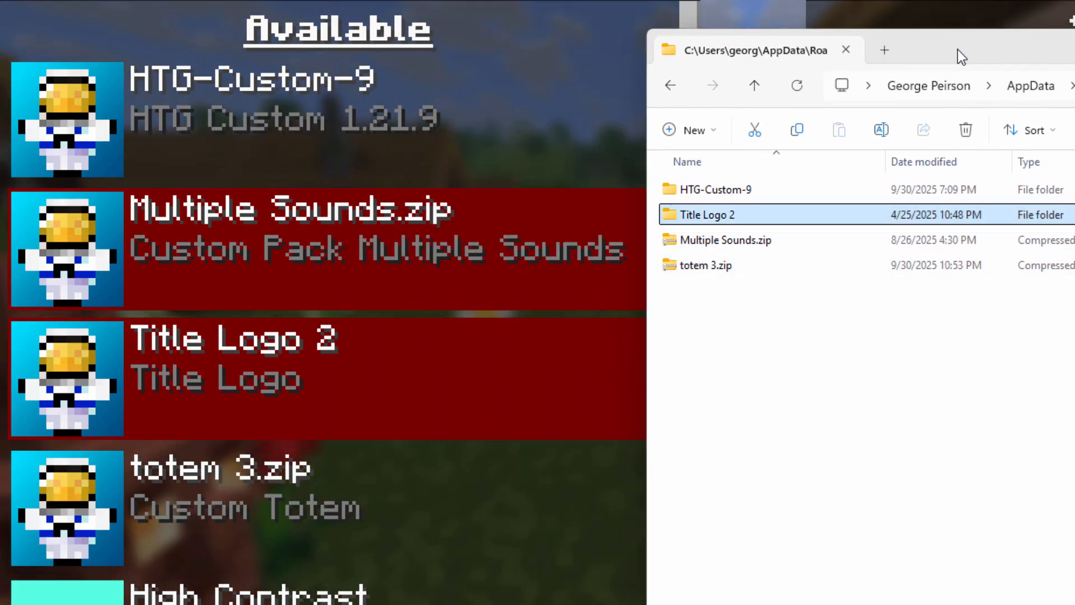
# - In Title Logo 2's pack.mcmeta, write min_format and "max_format": [69, 0] entries
pyautogui.doubleClick(706, 215)
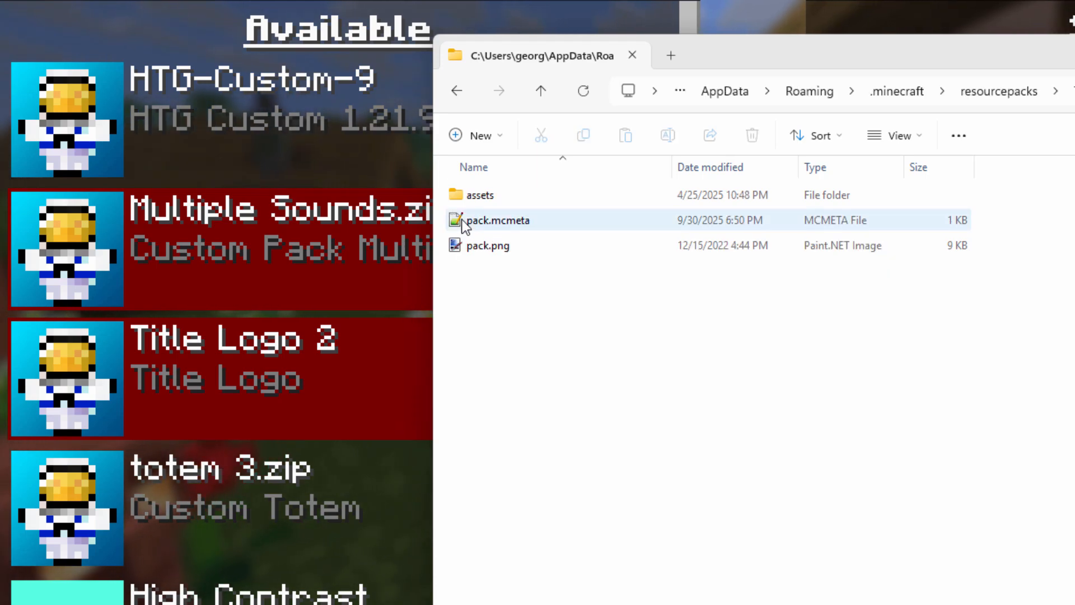
pyautogui.doubleClick(495, 220)
pyautogui.write('"min_format')
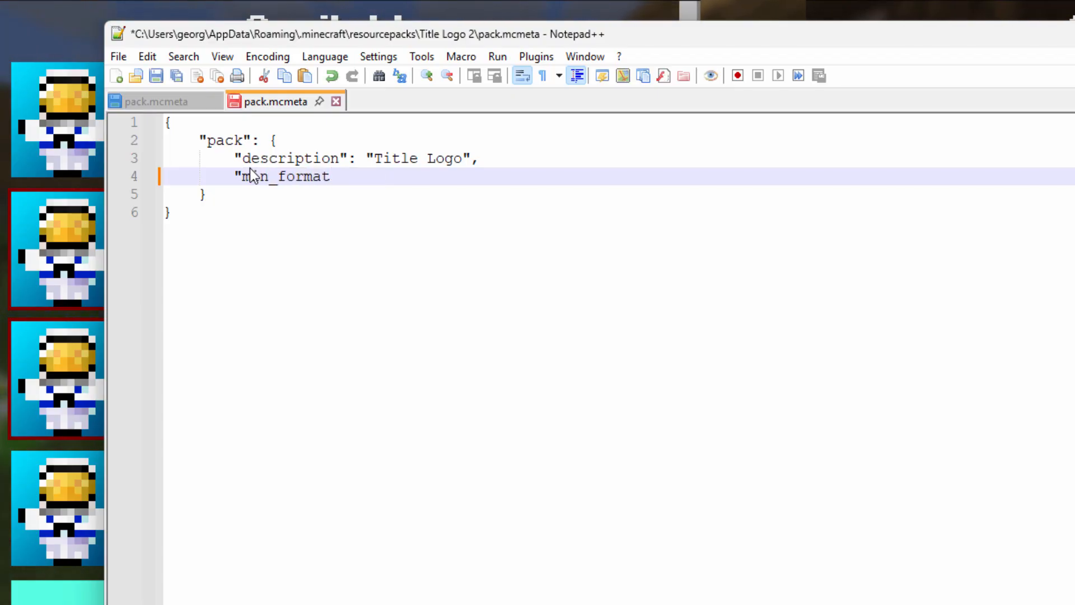
pyautogui.write(':"')
pyautogui.write('"m')
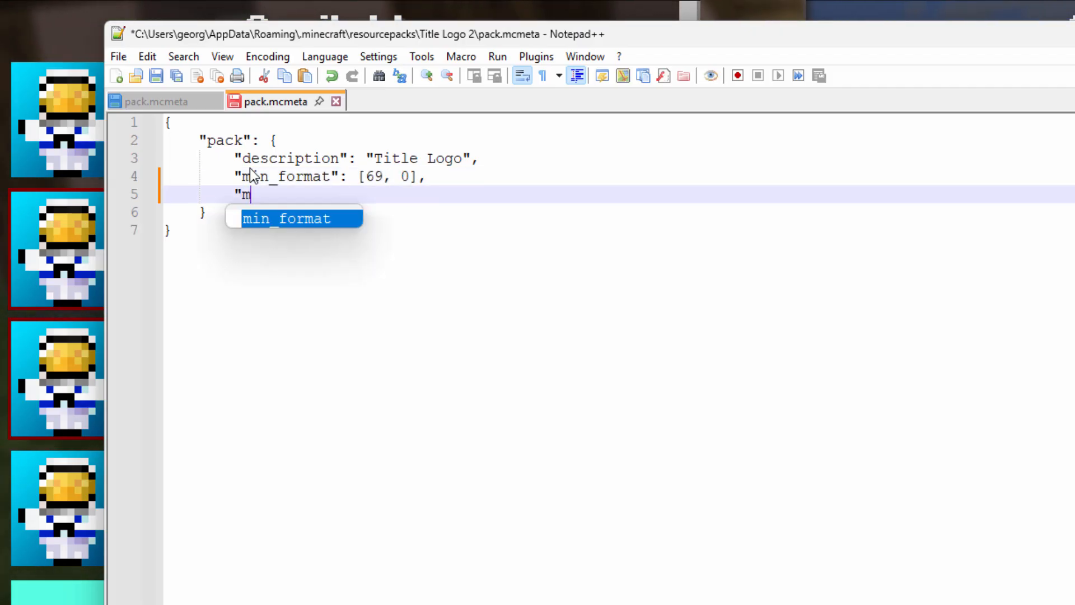
pyautogui.write('ax_fo')
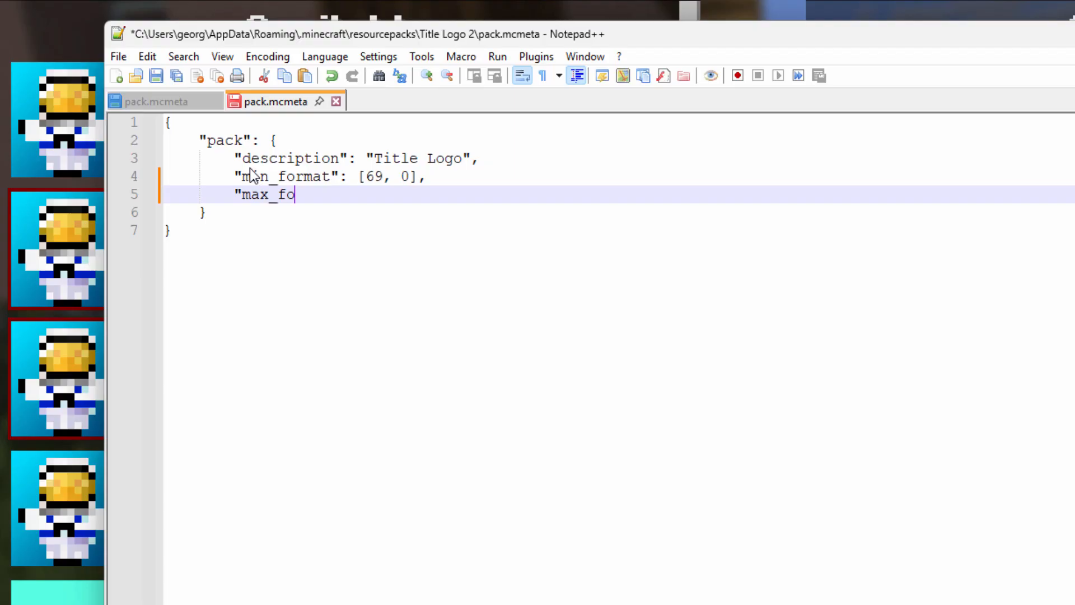
pyautogui.write('rmat"')
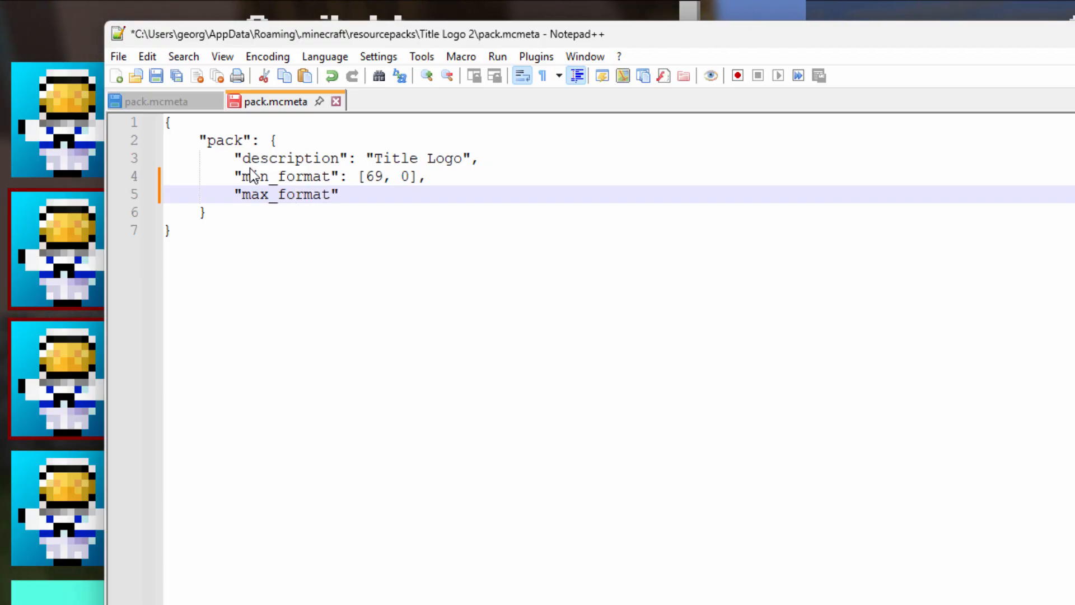
pyautogui.write(': [')
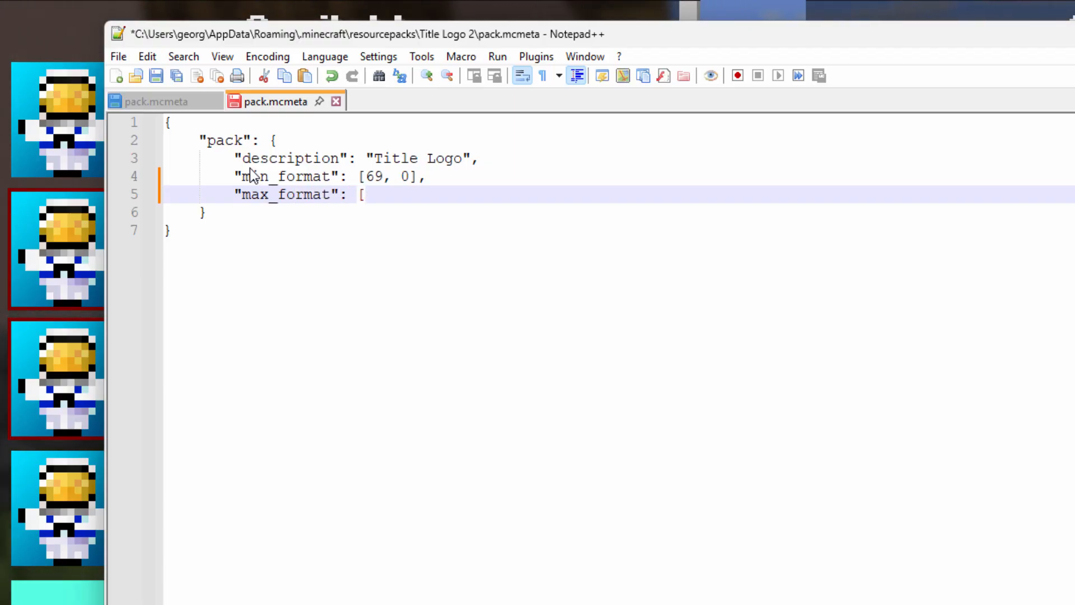
pyautogui.write('69,')
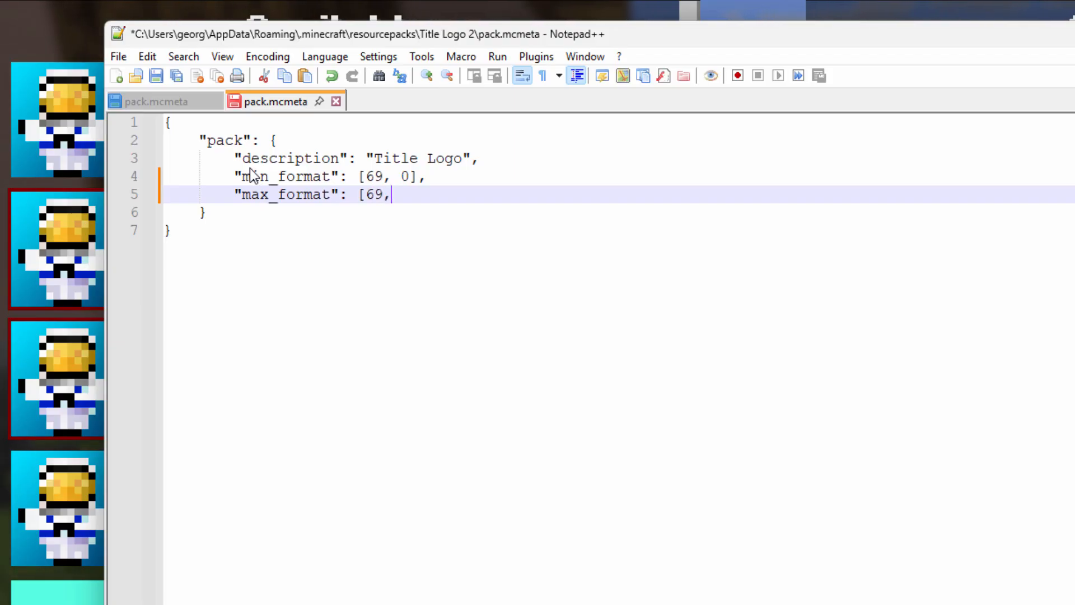
pyautogui.write('0')
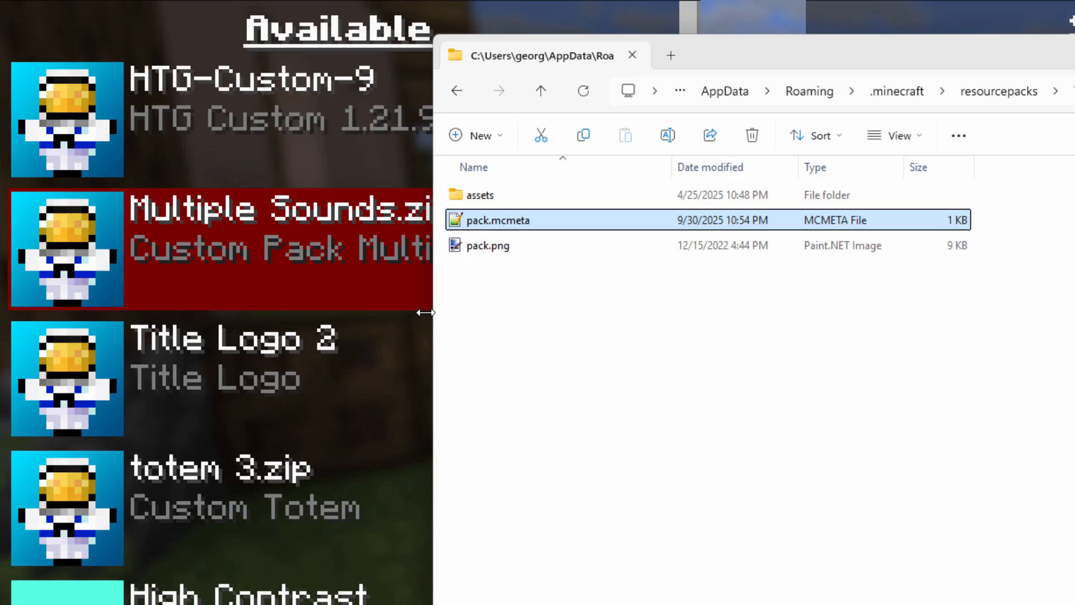
pyautogui.moveTo(66, 380)
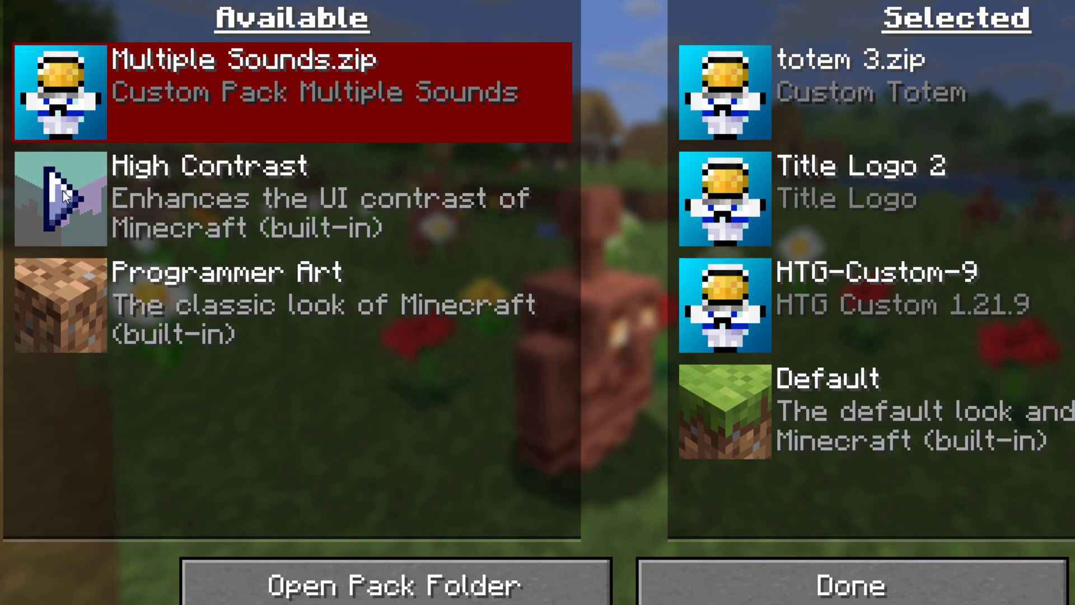
pyautogui.moveTo(404, 191)
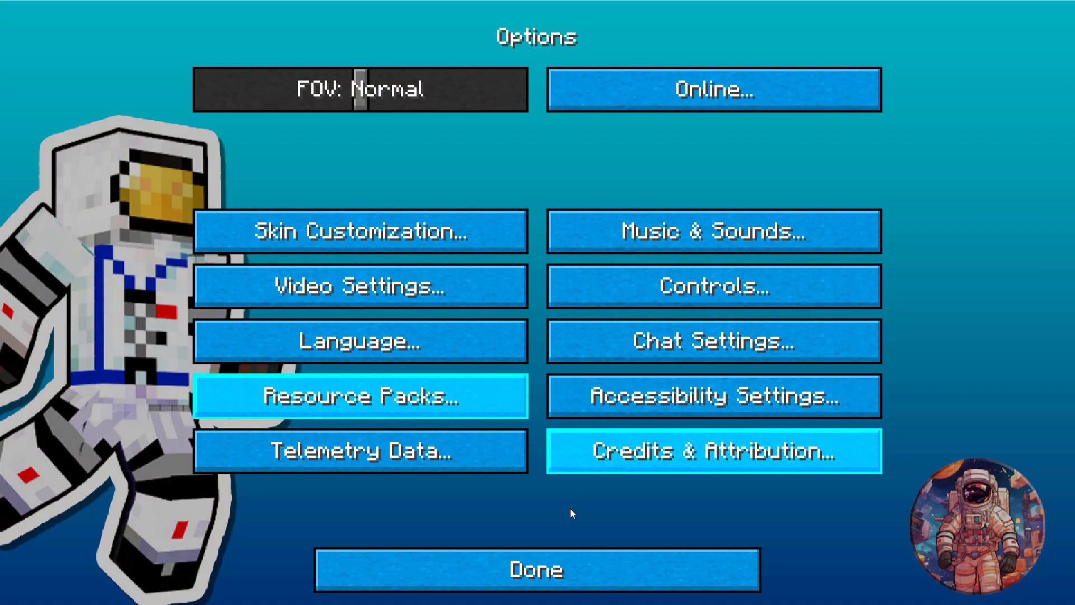
pyautogui.moveTo(537, 570)
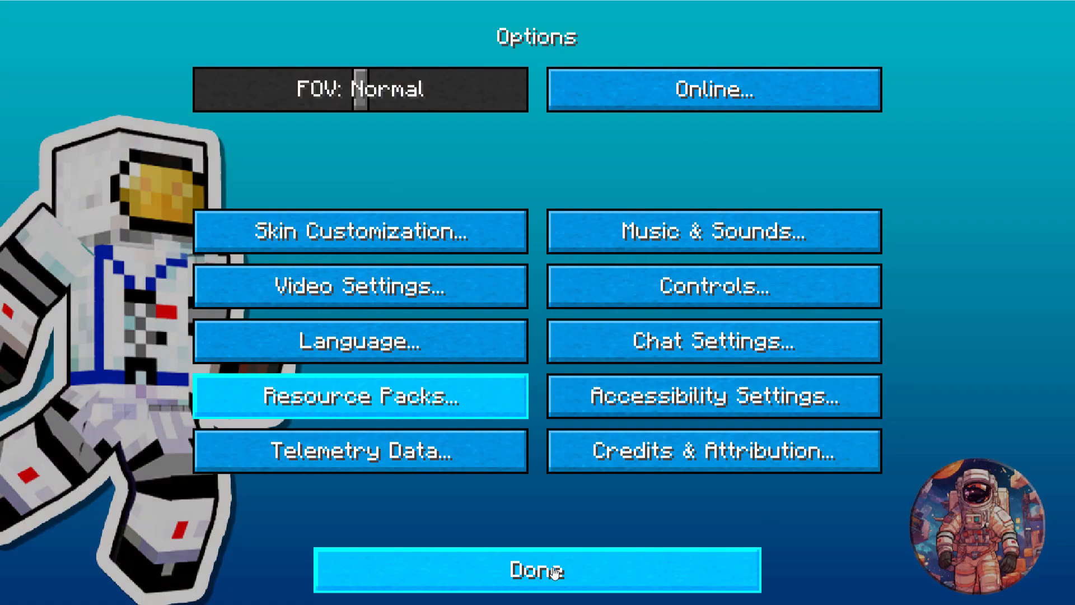
# - Leave Options with Done and start a Singleplayer world to see the custom totem
pyautogui.click(536, 569)
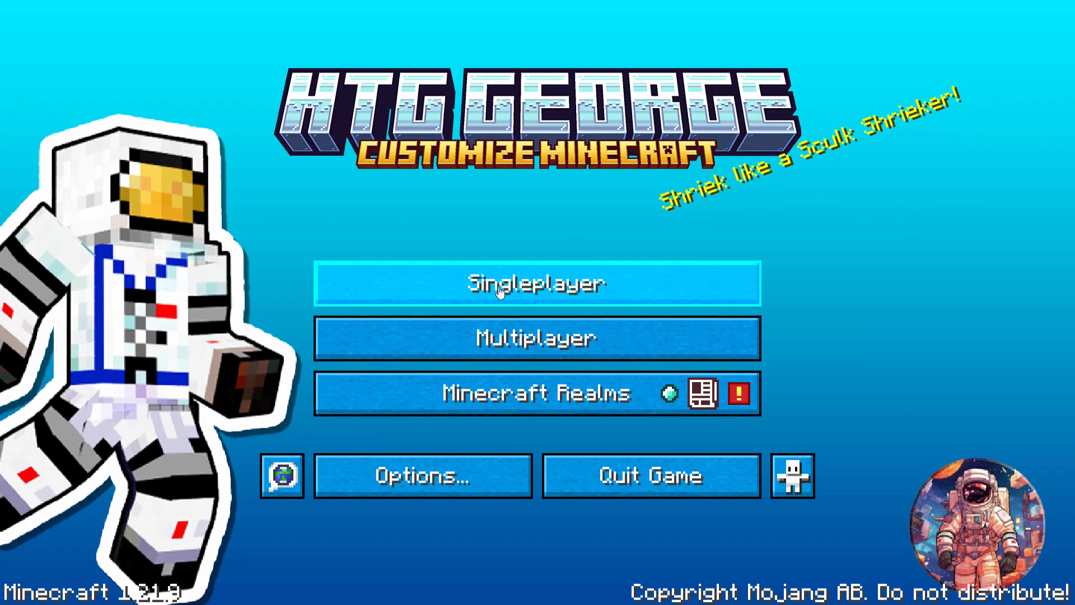
pyautogui.click(538, 284)
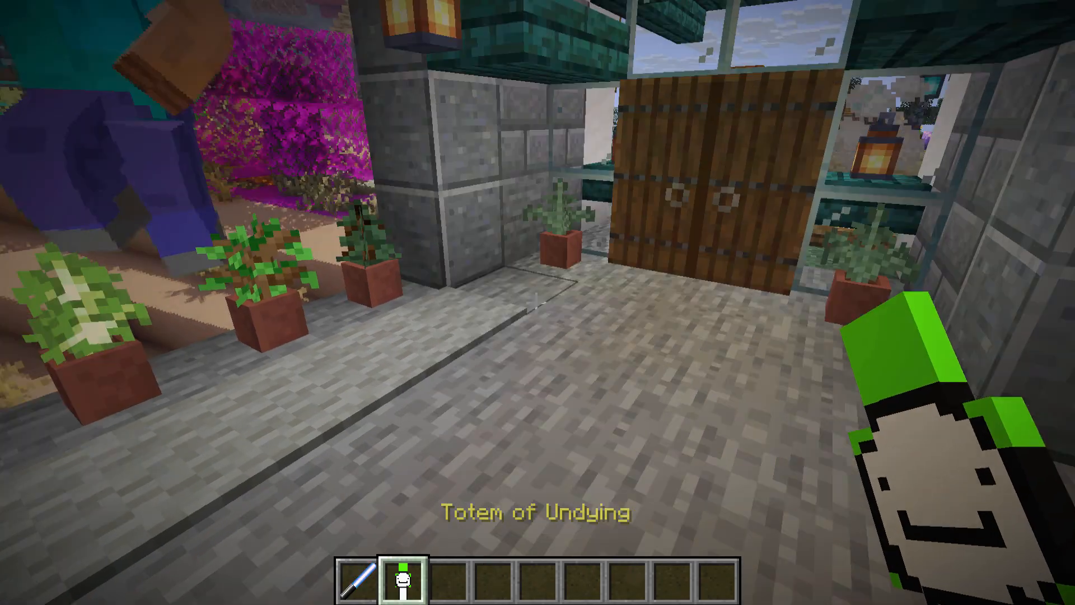